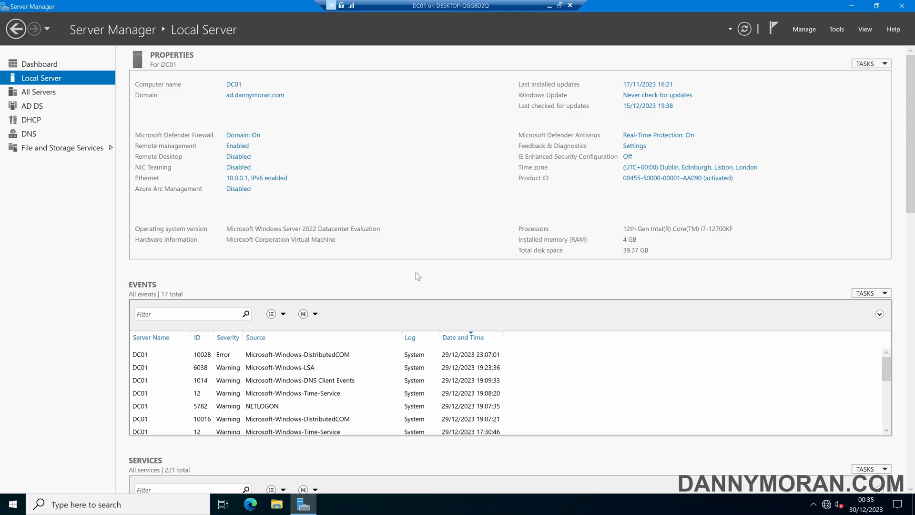
Launch Group Policy Management from the Server Manager Tools menu.
left_click(835, 29)
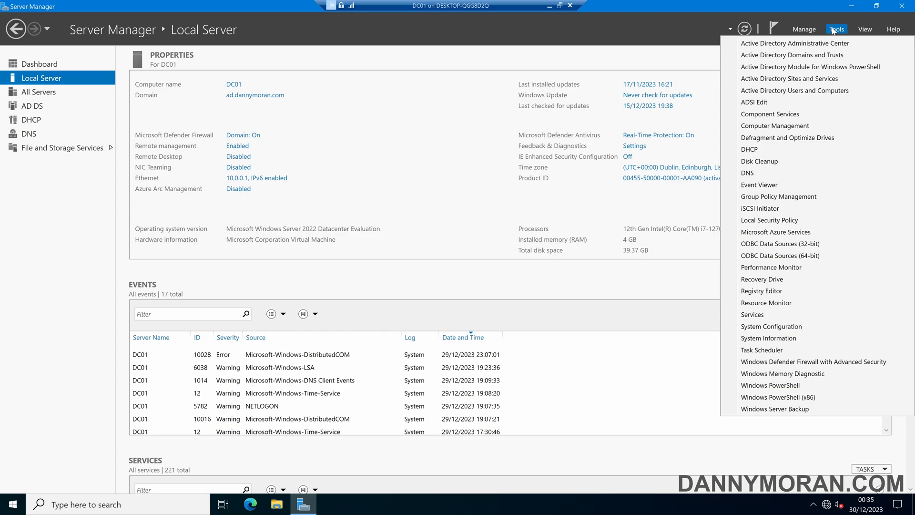
left_click(777, 197)
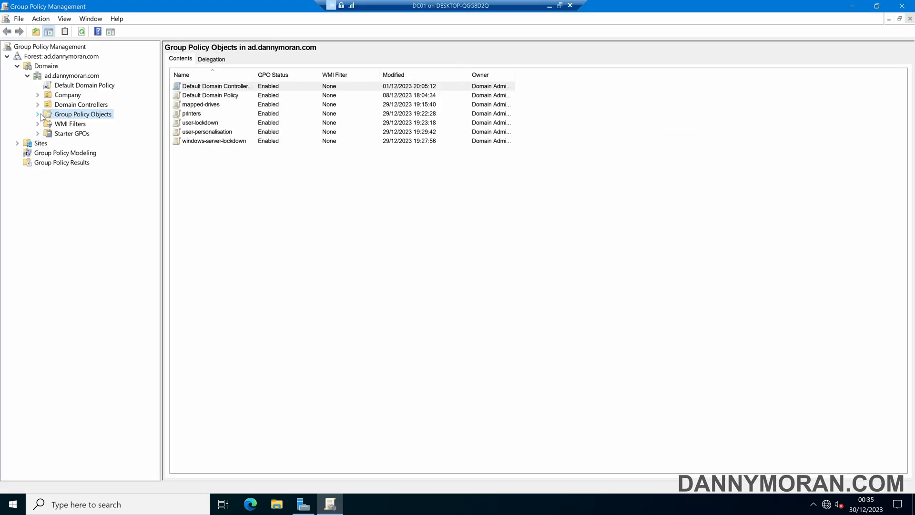
Expand Group Policy Objects and select the Group Policy Modeling node, currently empty.
left_click(37, 114)
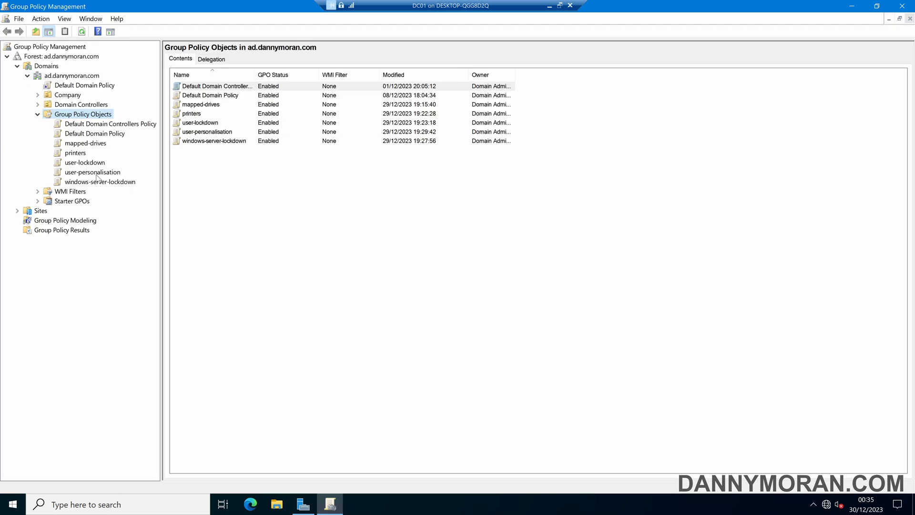
left_click(65, 220)
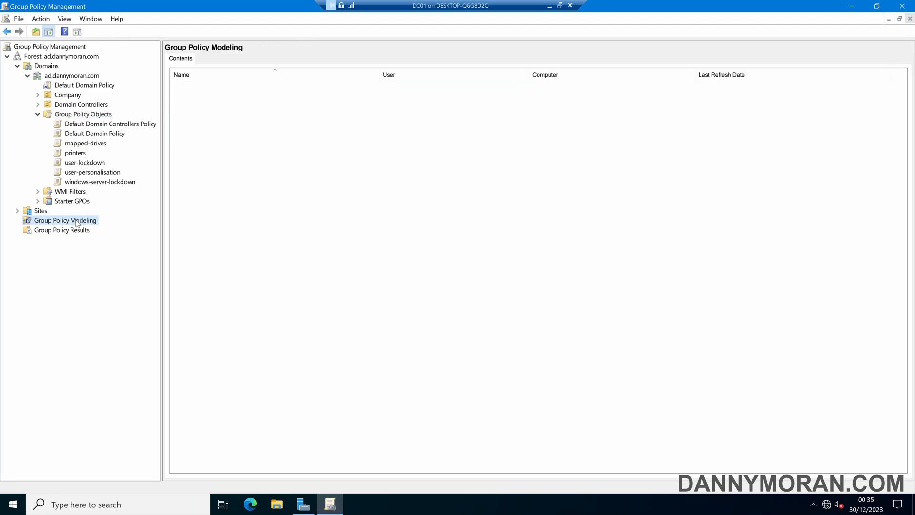
Start the Group Policy Modeling Wizard, keeping any available domain controller.
right_click(65, 221)
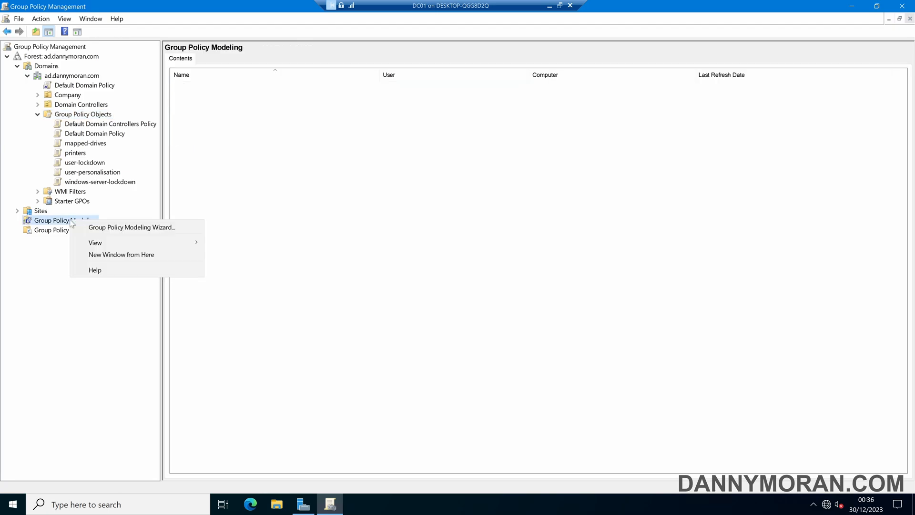
mouse_move(131, 227)
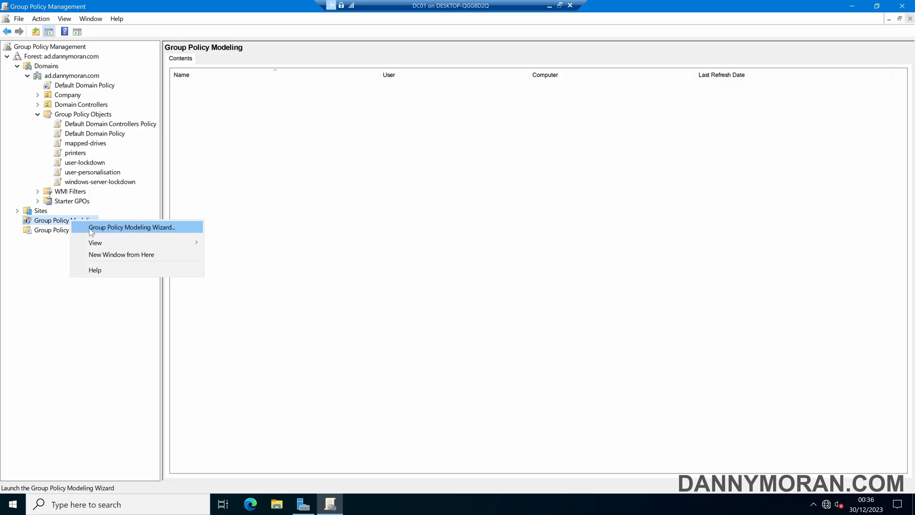
left_click(132, 227)
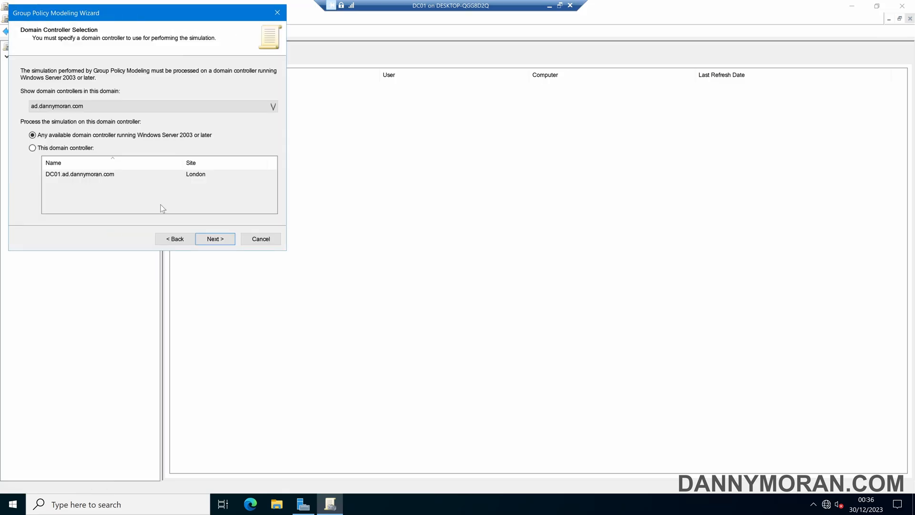
mouse_move(68, 149)
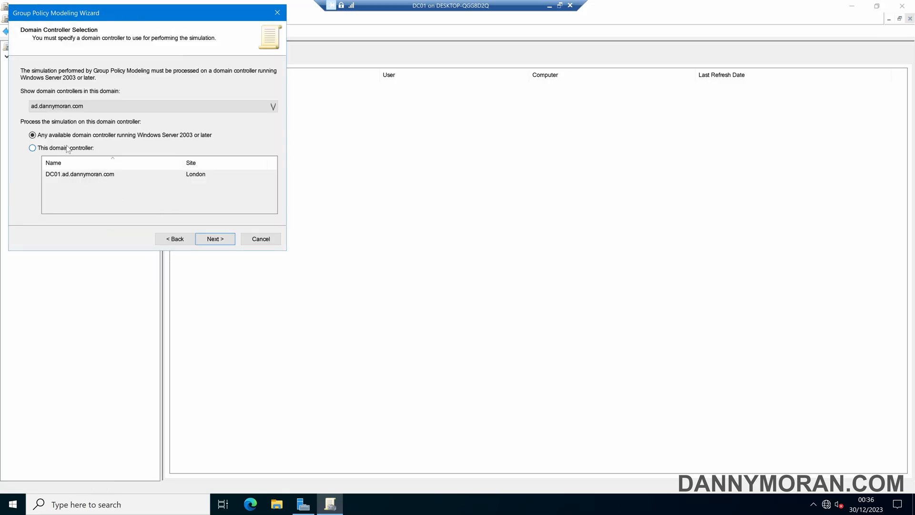
left_click(215, 239)
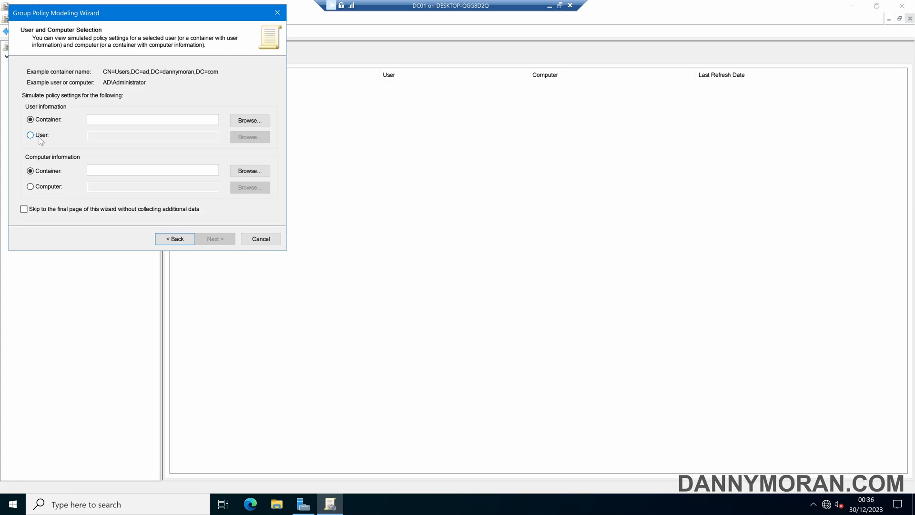
Choose the specific user account AD\danny to simulate.
left_click(249, 136)
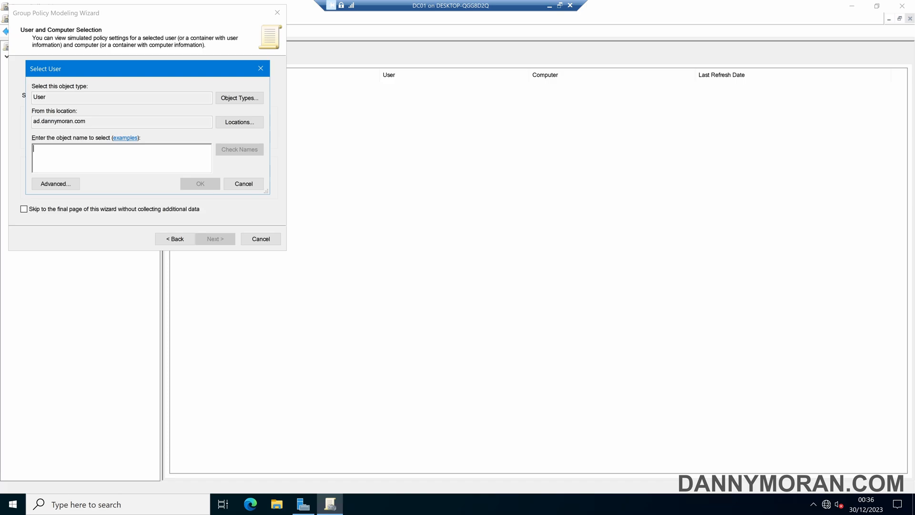
left_click(239, 148)
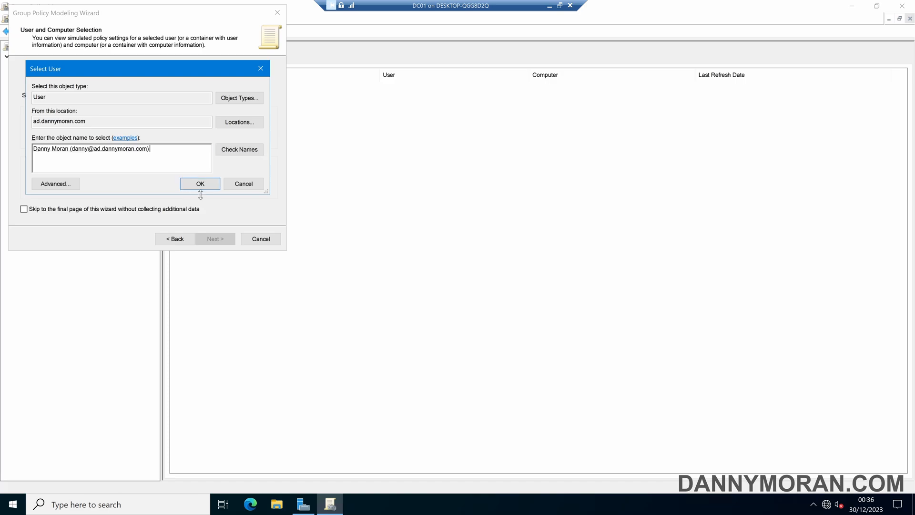
left_click(200, 183)
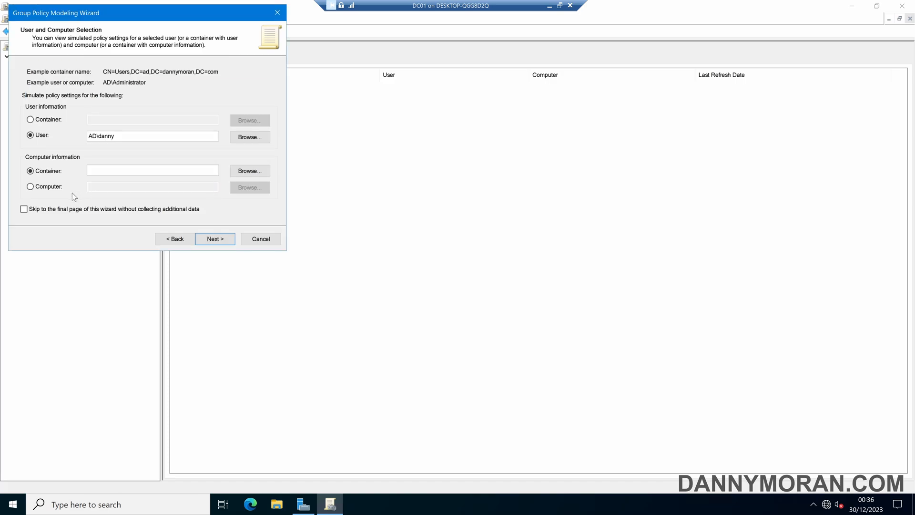
Choose the specific computer server2022 to simulate, verified as AD\SERVER2022.
left_click(31, 186)
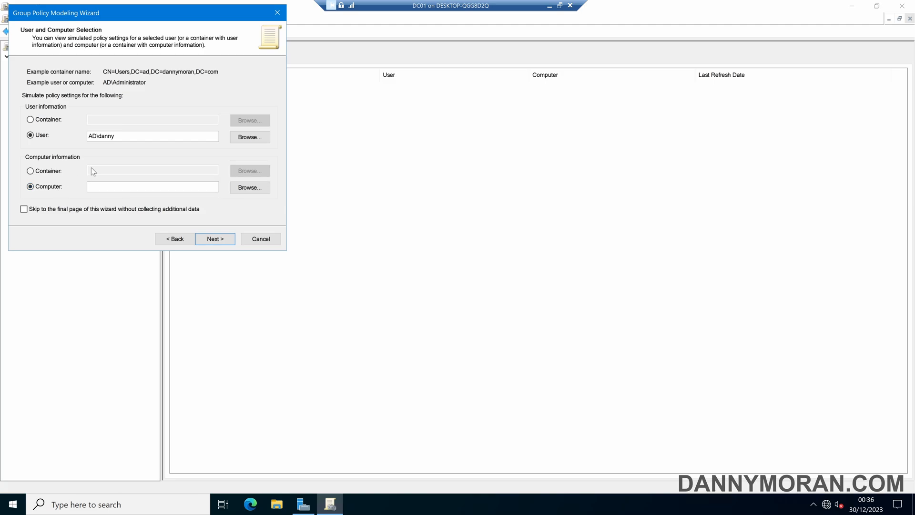
left_click(249, 187)
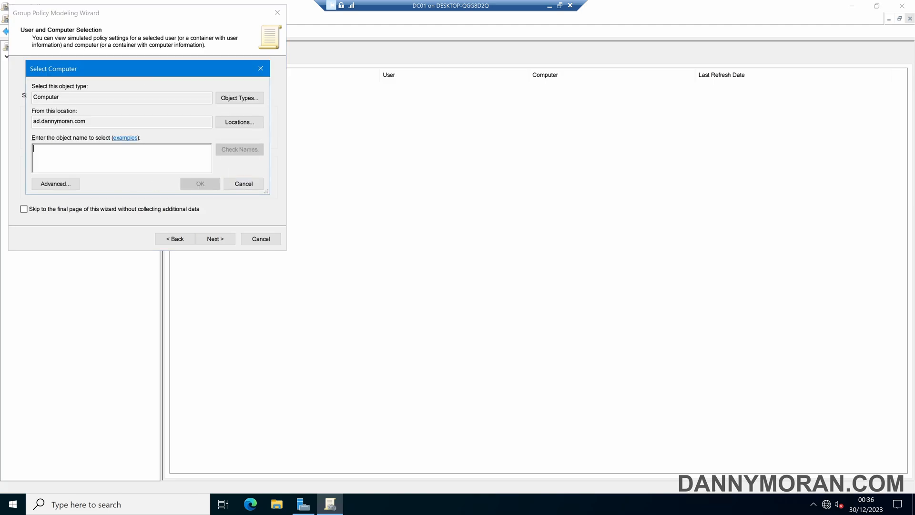
type("server2022")
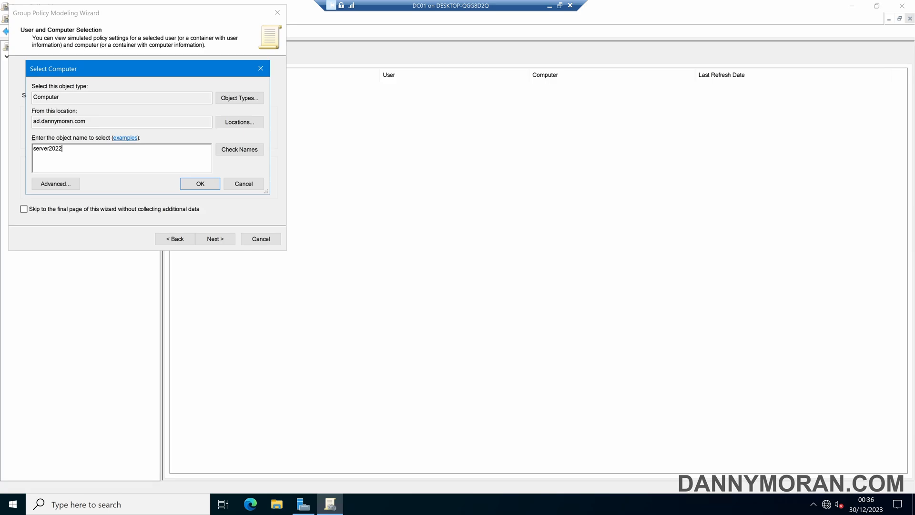
left_click(200, 183)
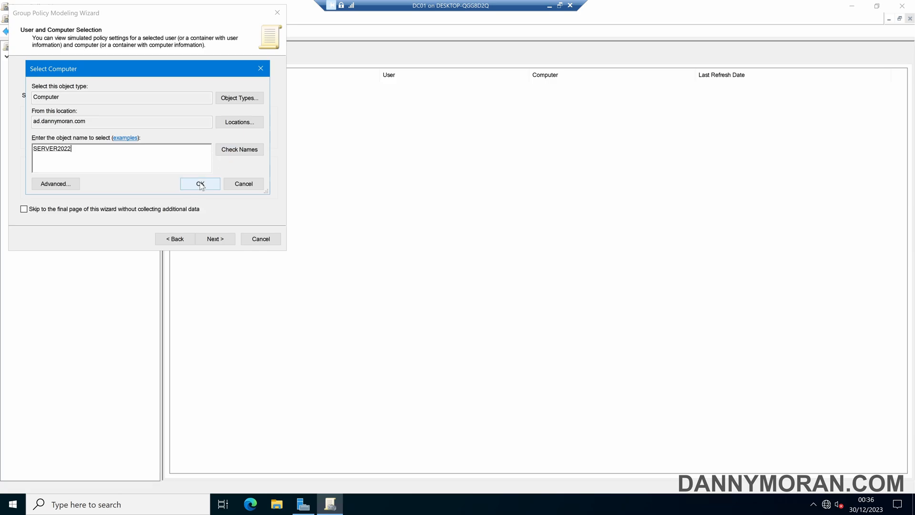
left_click(200, 183)
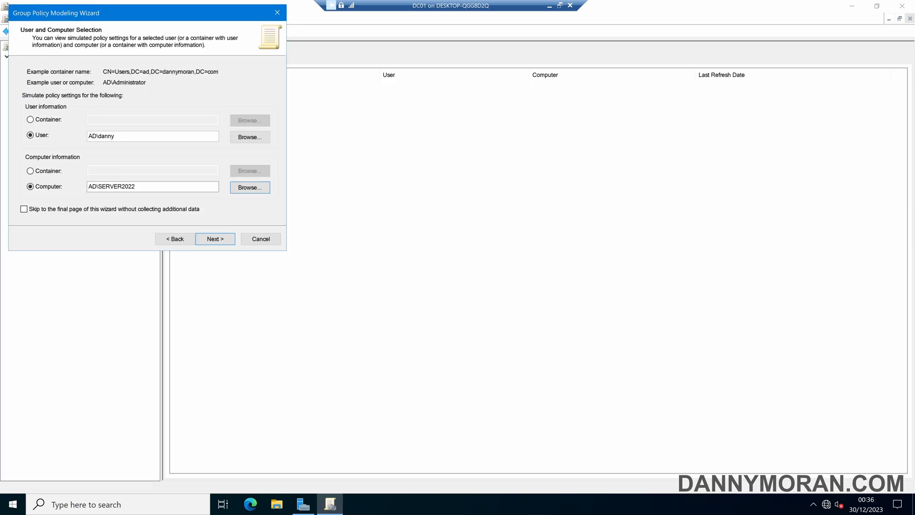
Set the simulation site to London and continue to Alternate Active Directory Paths.
left_click(214, 238)
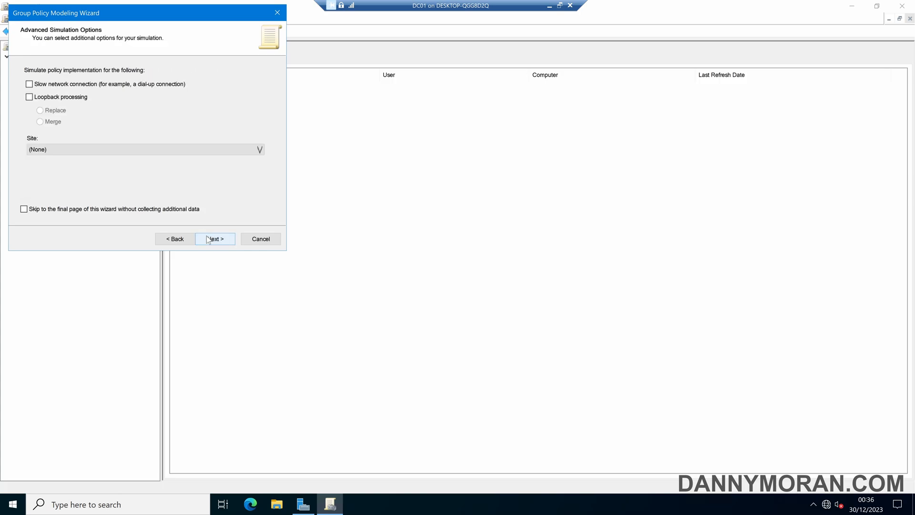
mouse_move(216, 241)
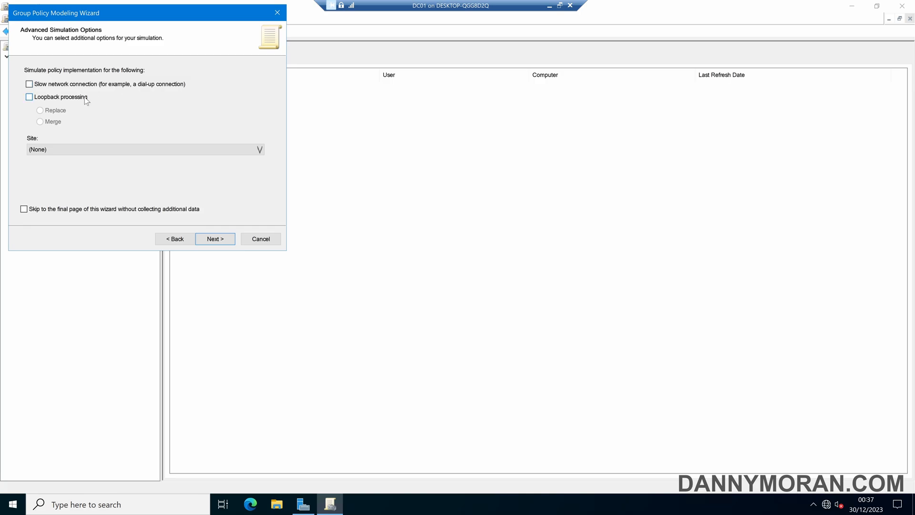
mouse_move(65, 124)
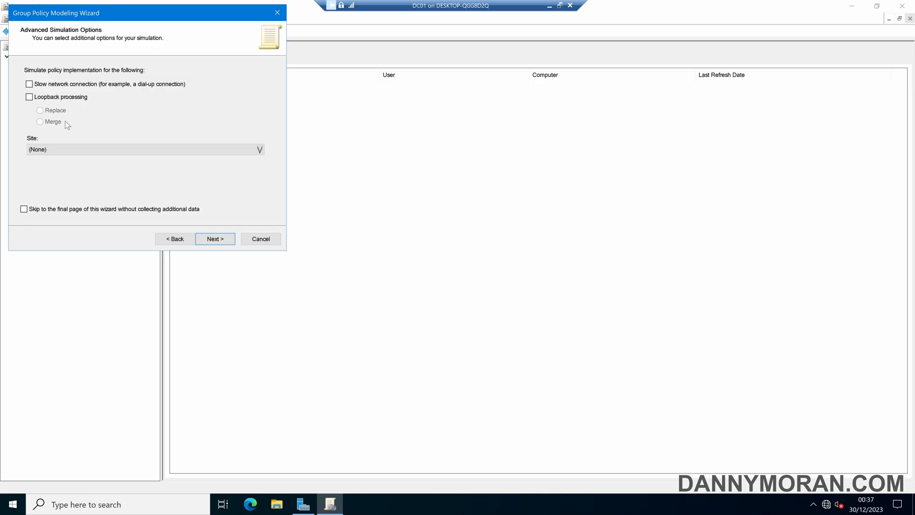
left_click(257, 149)
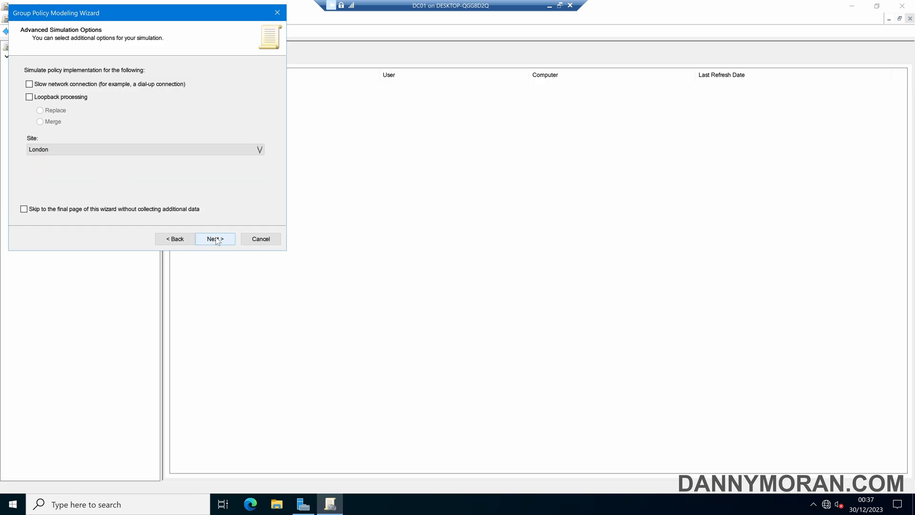
left_click(215, 239)
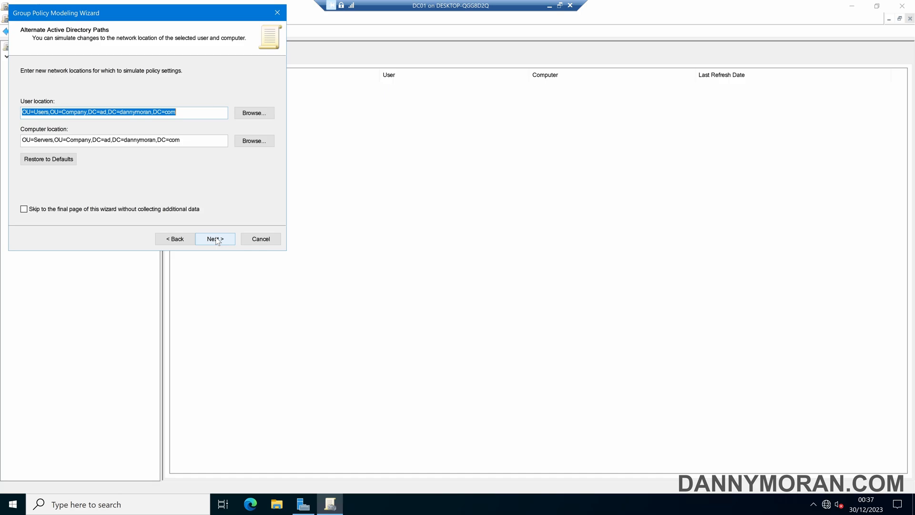
mouse_move(152, 177)
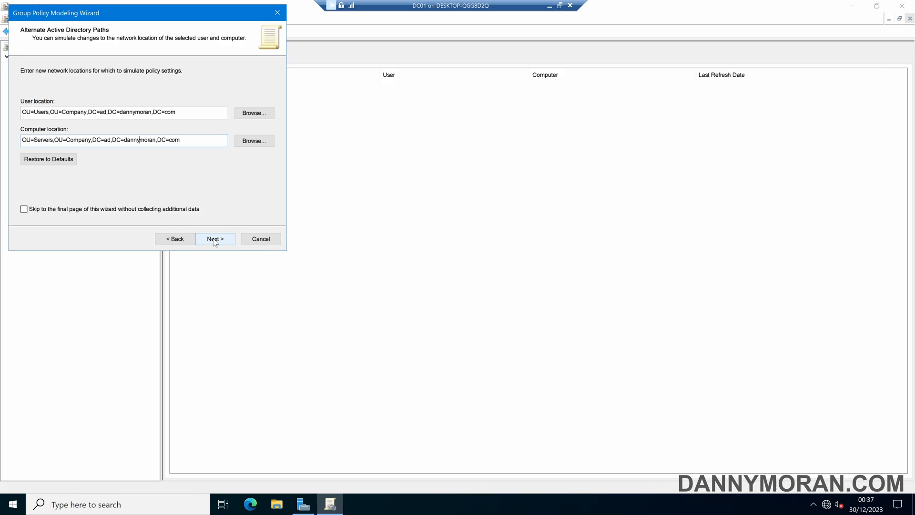
Advance past user security groups to the computer's security groups page.
left_click(215, 239)
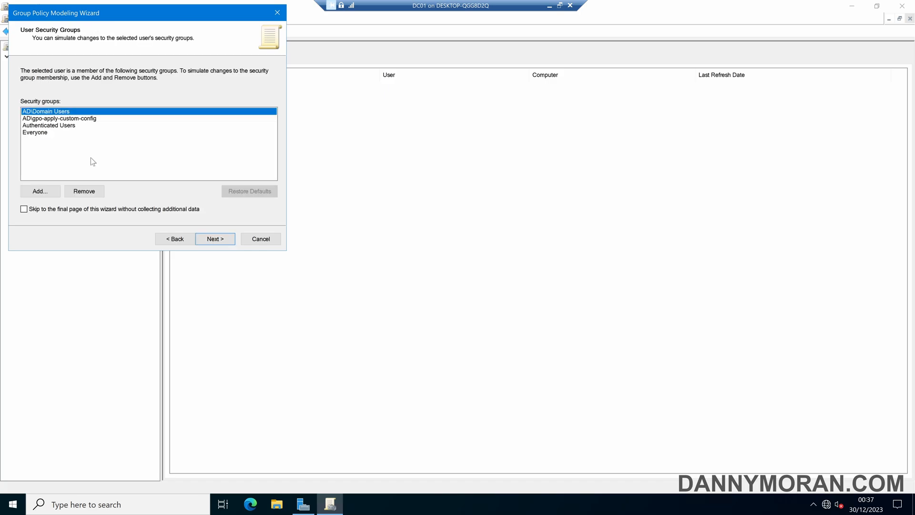
mouse_move(62, 143)
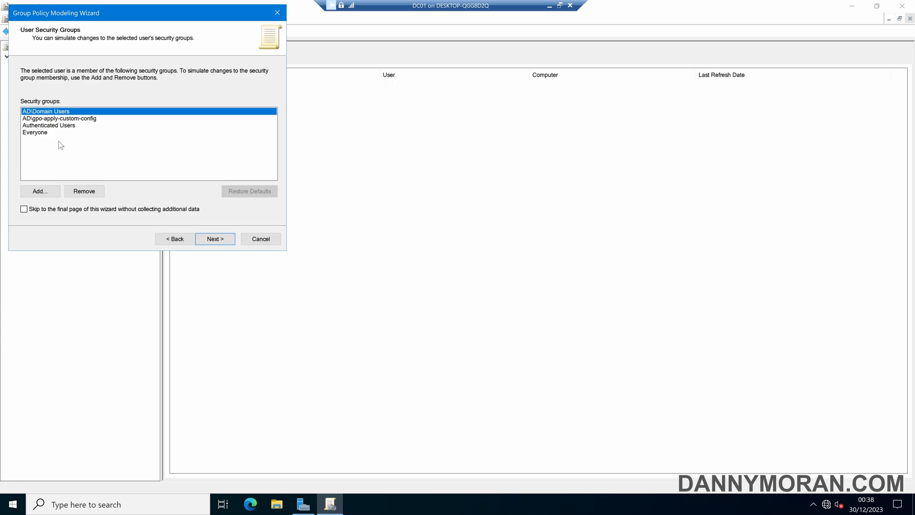
mouse_move(63, 148)
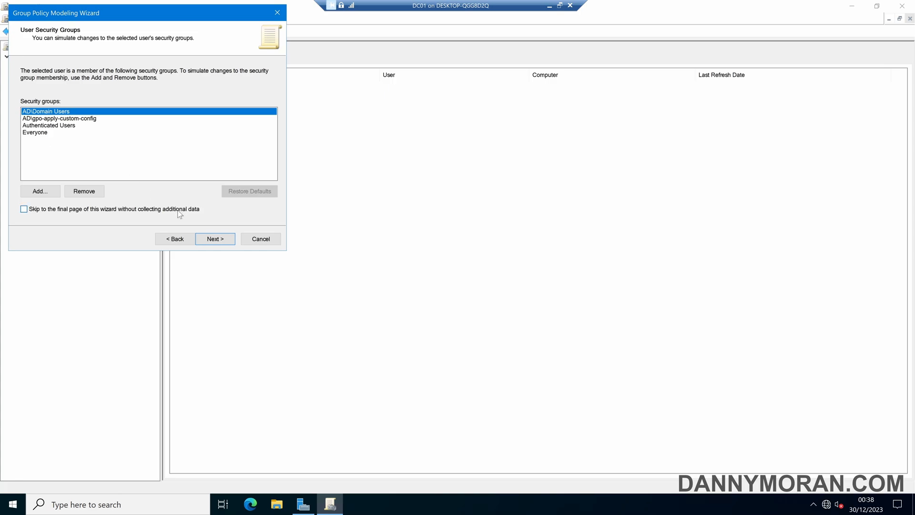
left_click(214, 239)
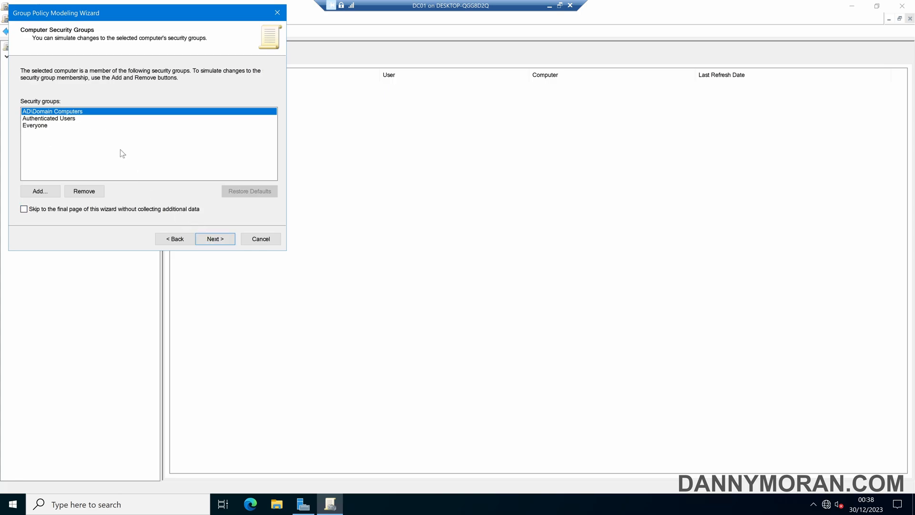
mouse_move(63, 138)
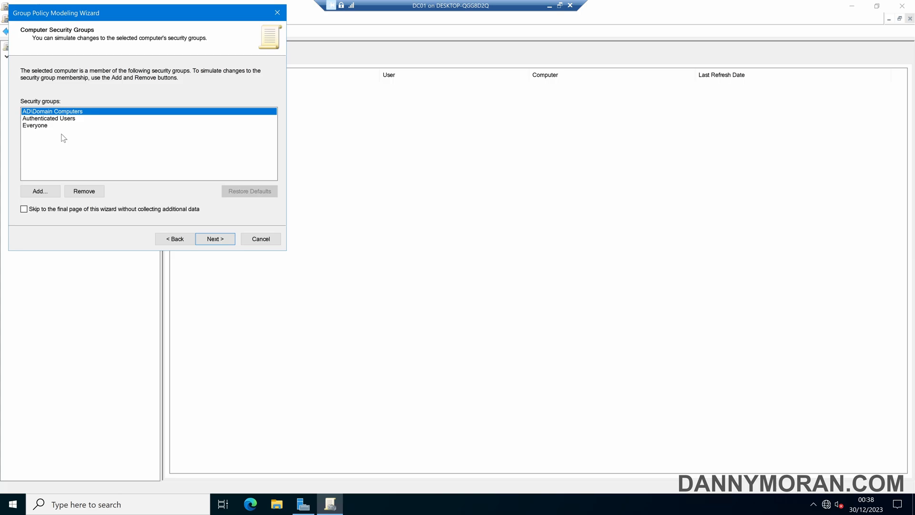
mouse_move(43, 137)
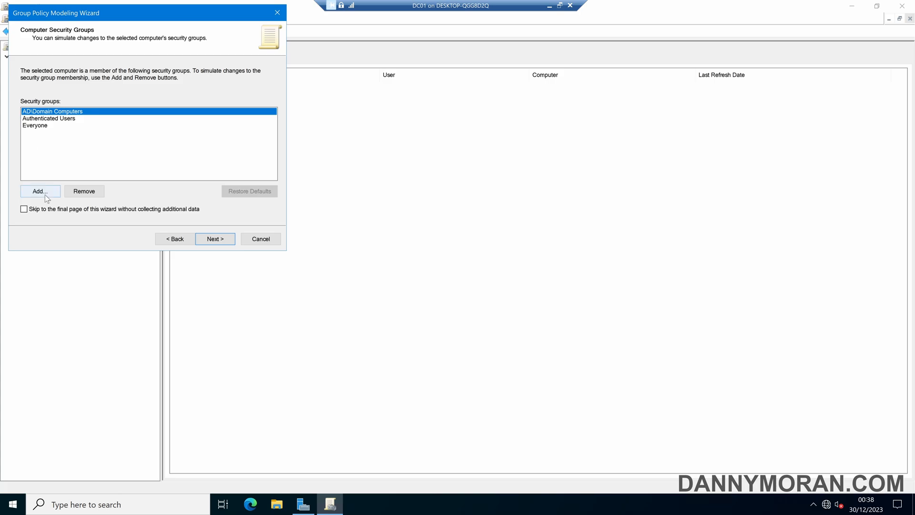
mouse_move(178, 182)
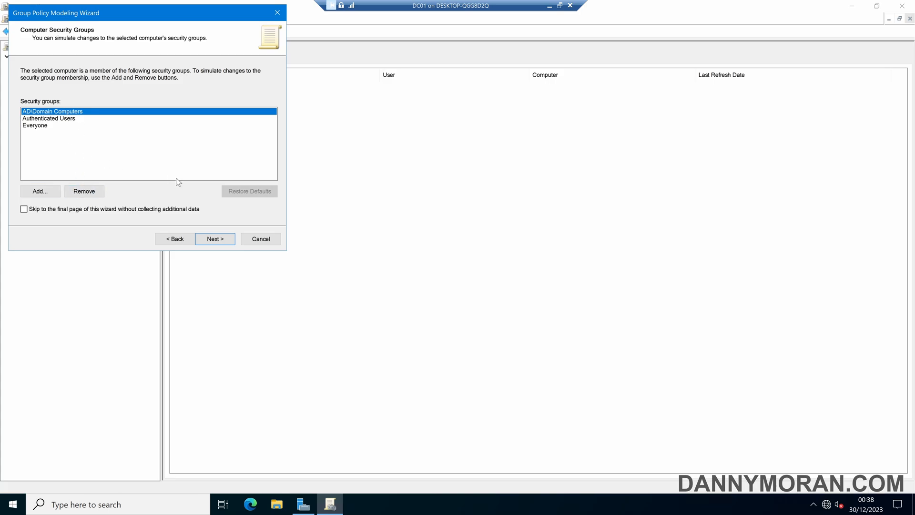
Keep security groups and all linked WMI filters unchanged, then process the simulation to completion.
left_click(215, 238)
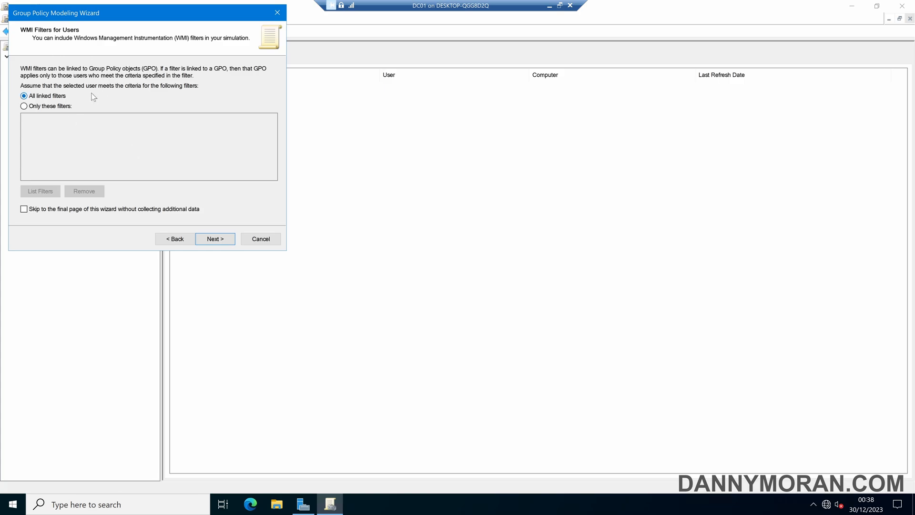
mouse_move(210, 206)
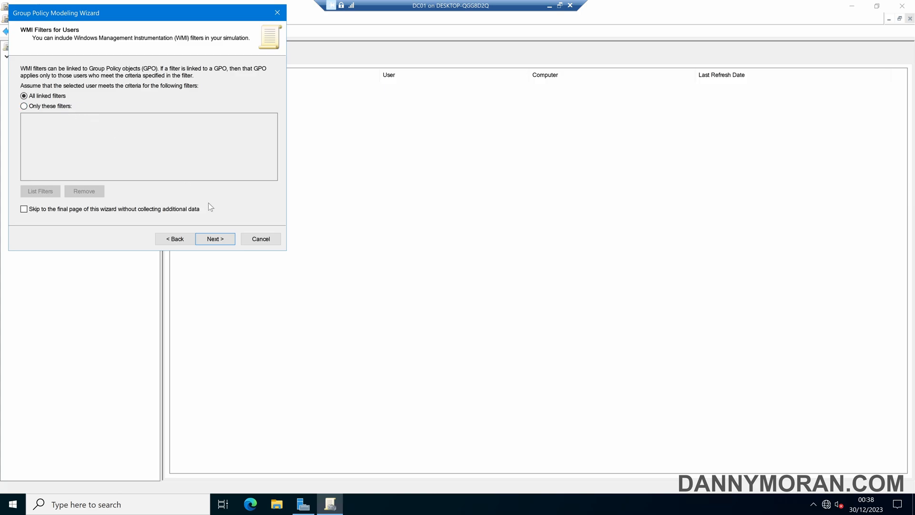
left_click(214, 238)
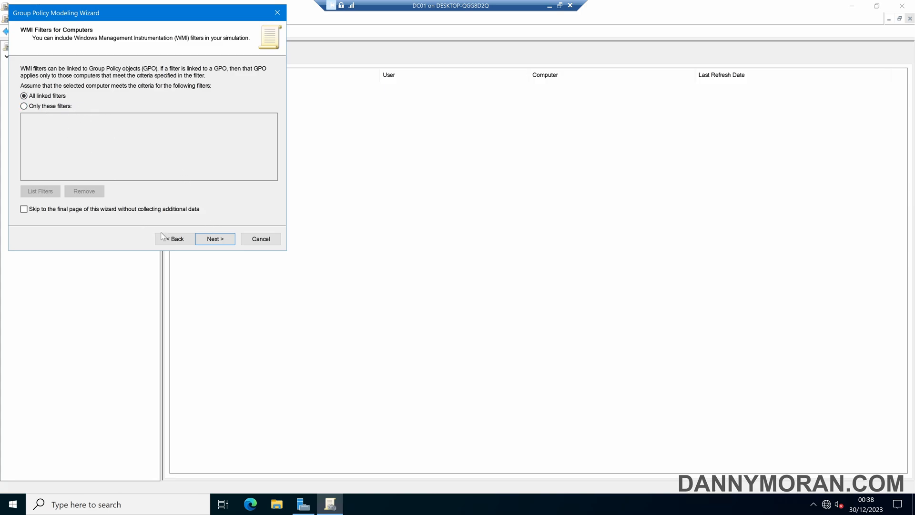
left_click(215, 238)
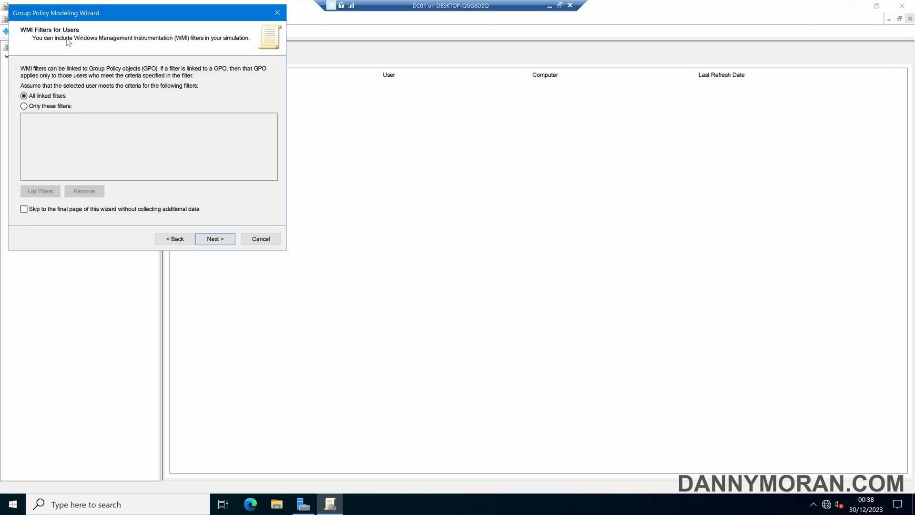
left_click(215, 239)
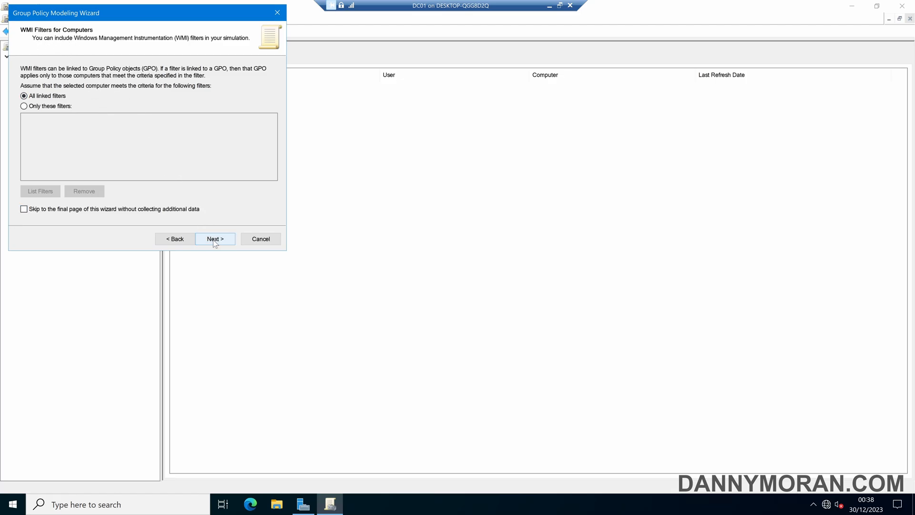
left_click(214, 239)
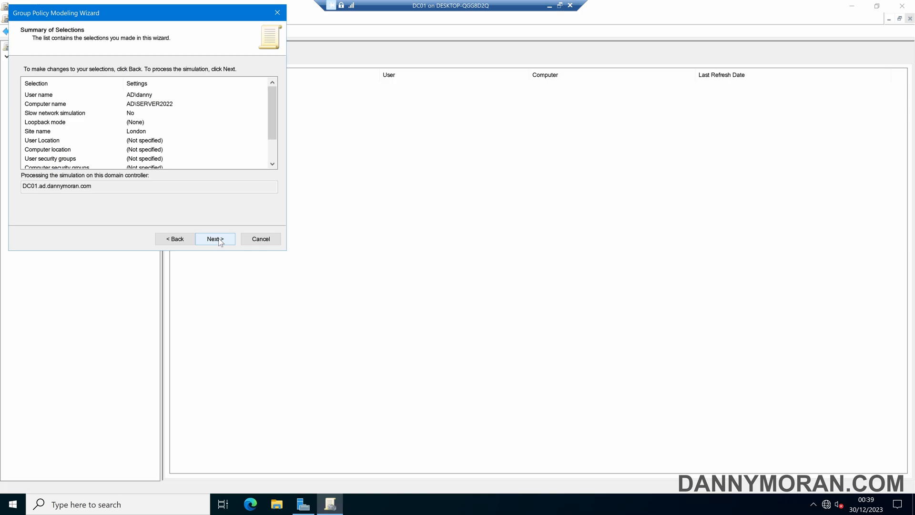
left_click(215, 238)
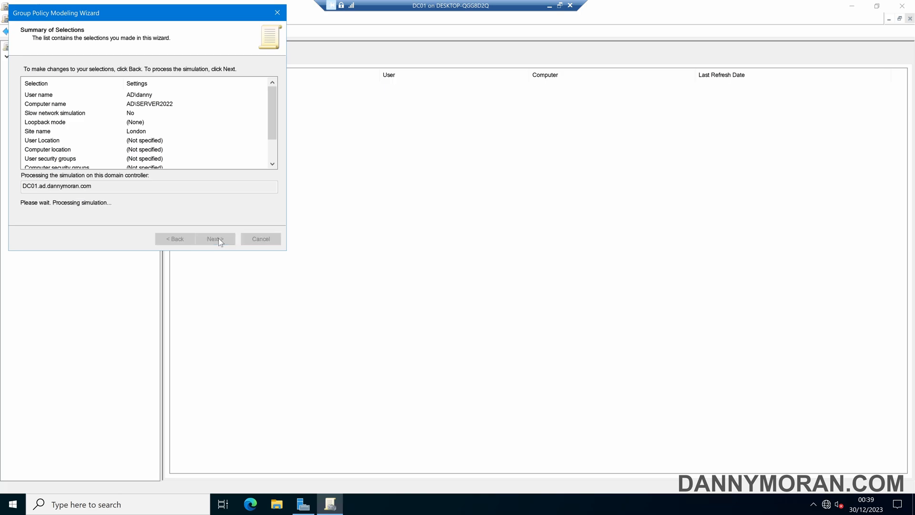
left_click(214, 239)
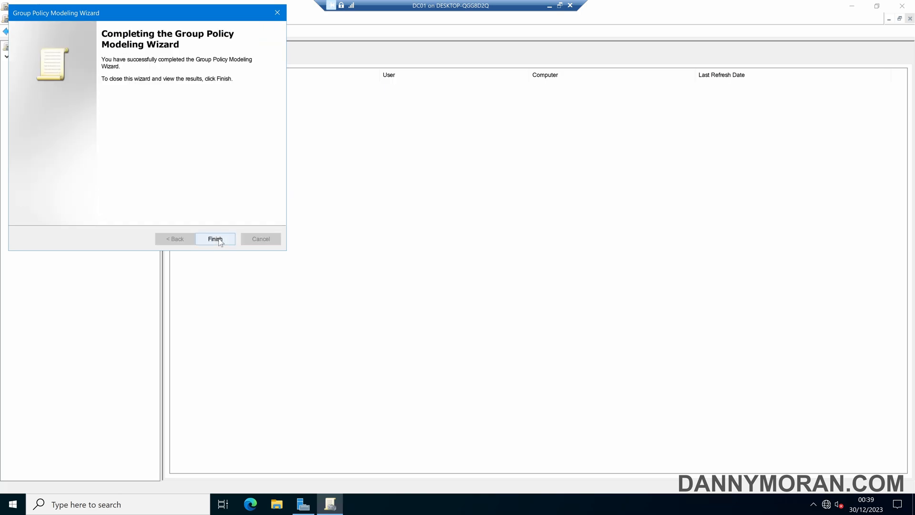
Finish the wizard, expand all sections of the danny on SERVER2022 summary, and view the Details report.
left_click(215, 239)
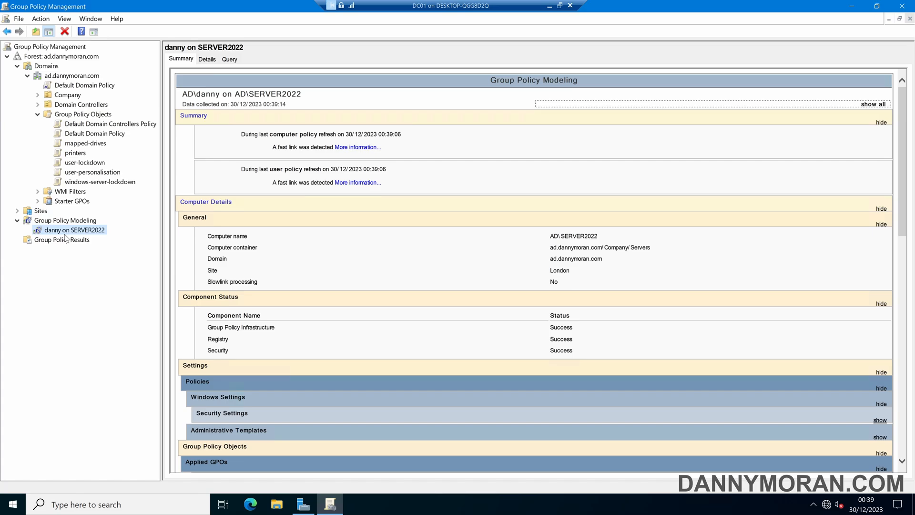
mouse_move(88, 238)
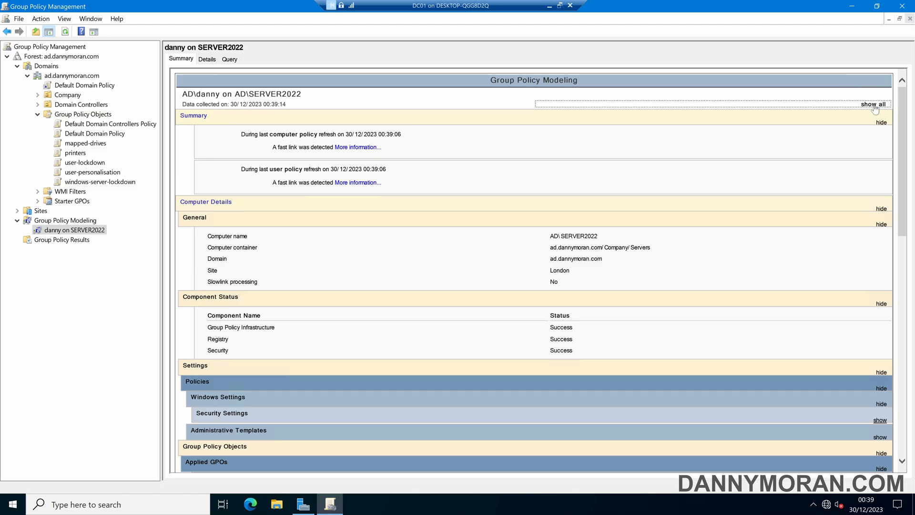
left_click(873, 104)
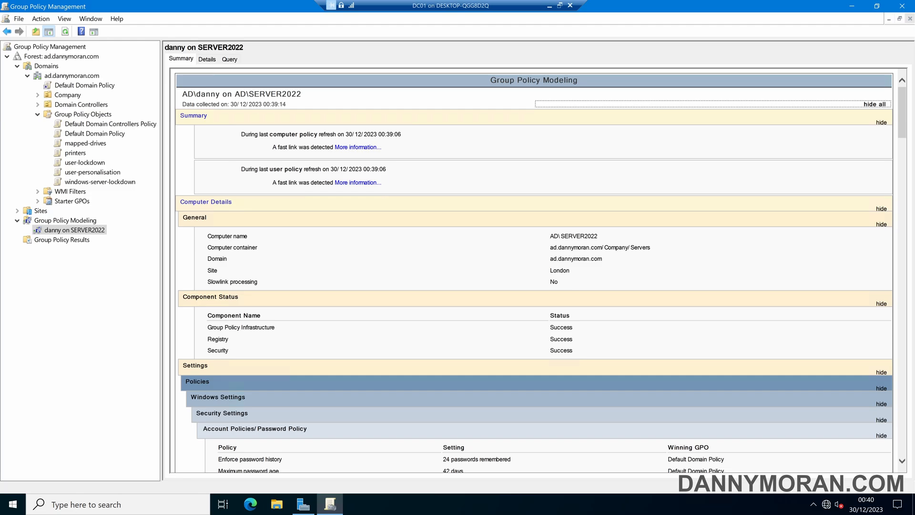
scroll("down", 3)
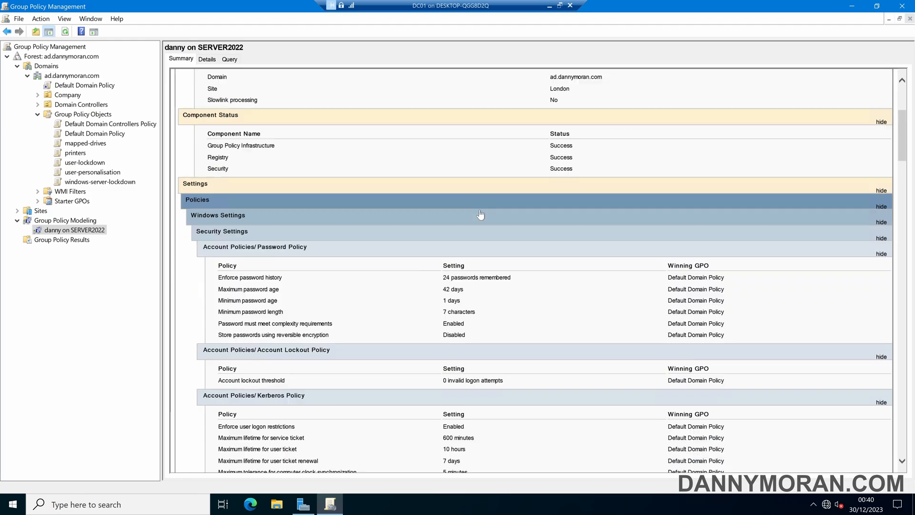
scroll("down", 3)
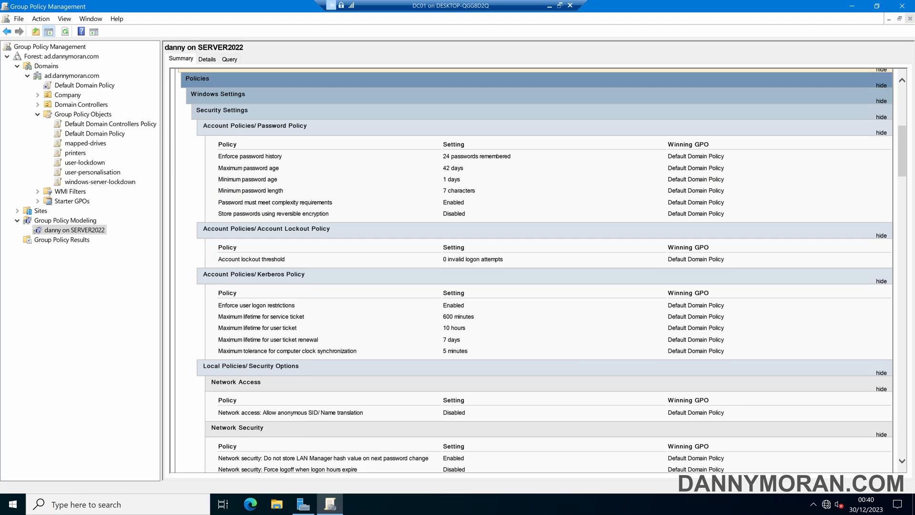
mouse_move(321, 190)
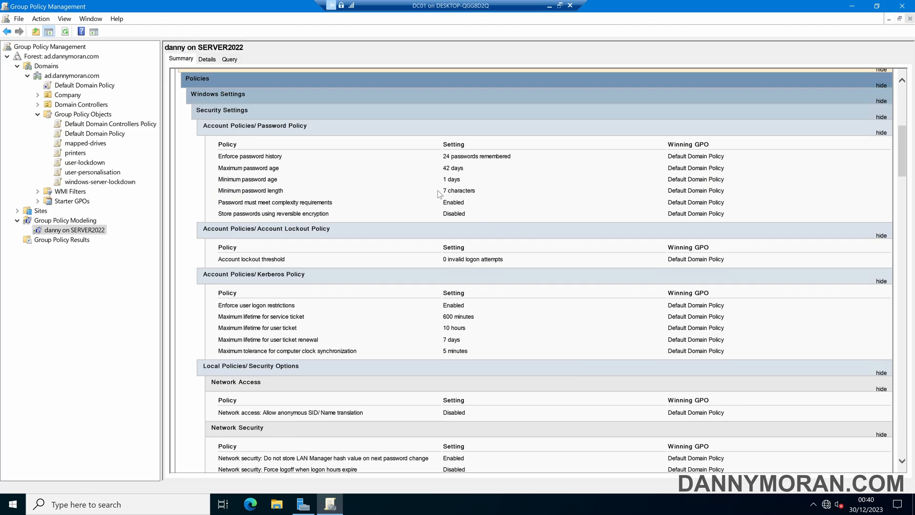
scroll("down", 3)
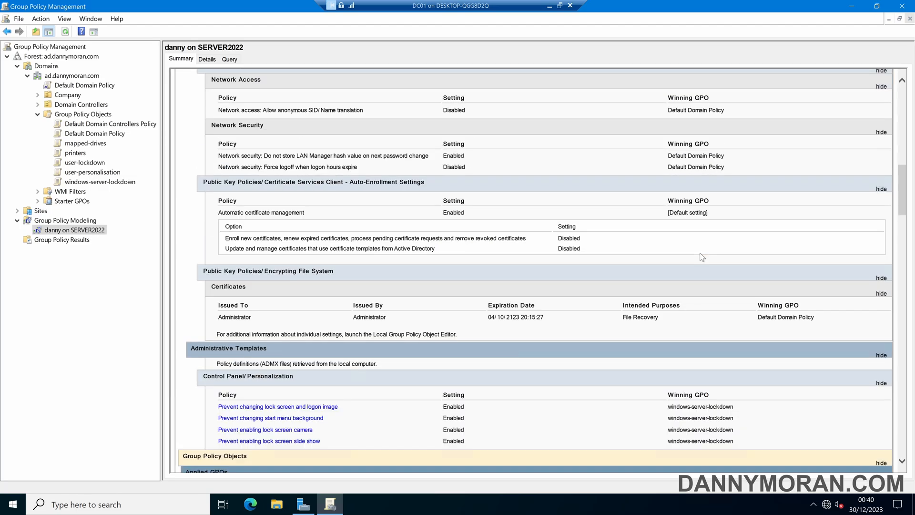
scroll("down", 3)
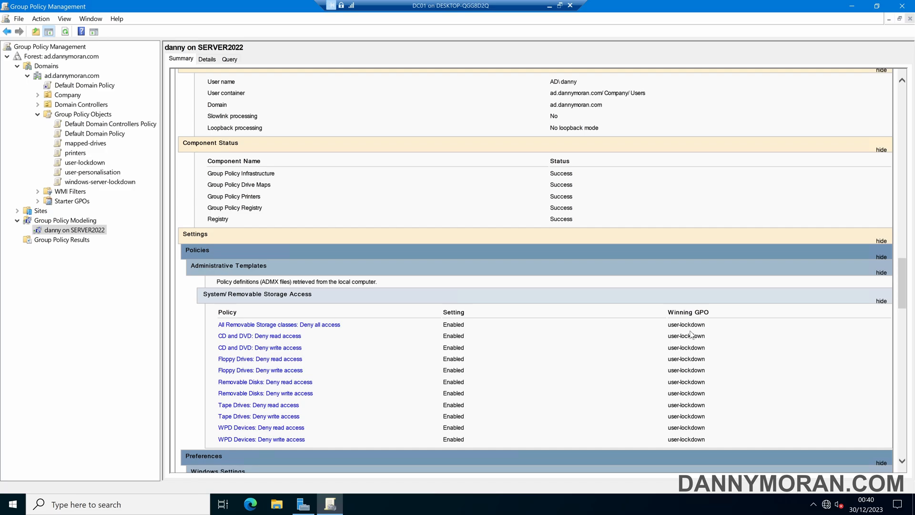
scroll("down", 3)
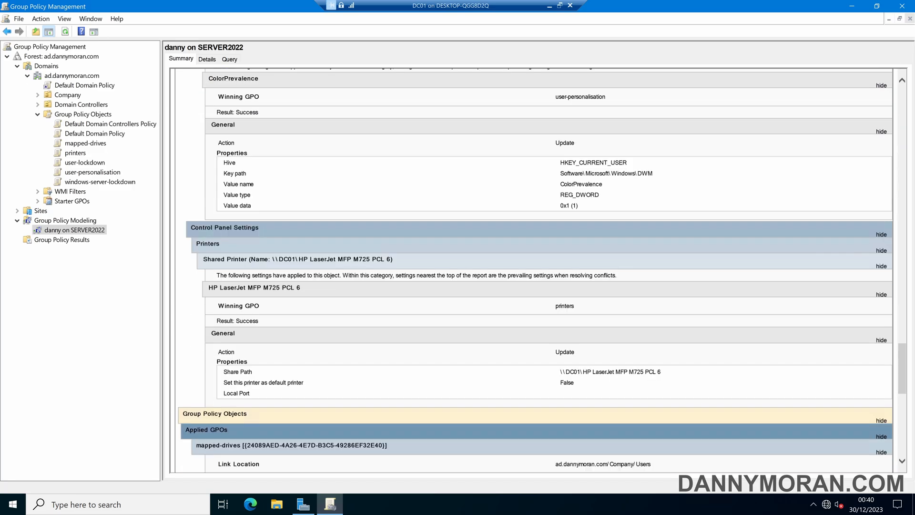
scroll("down", 3)
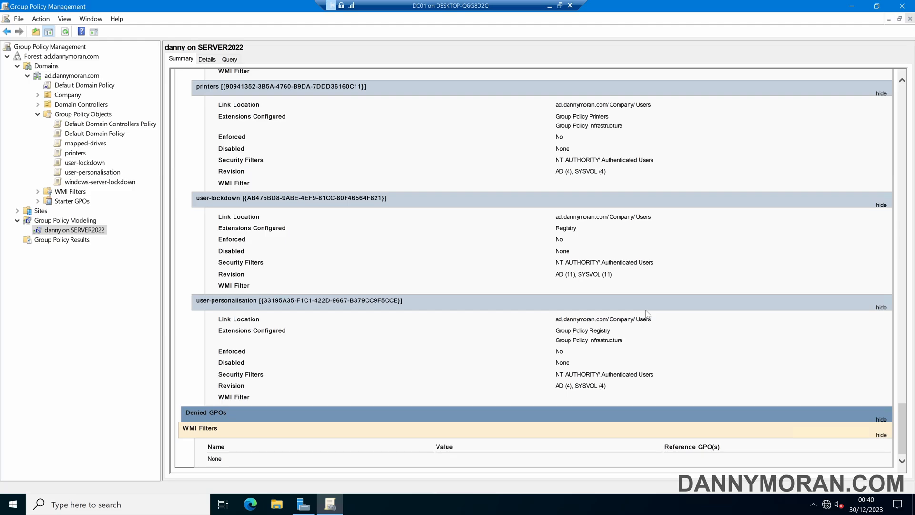
left_click(207, 58)
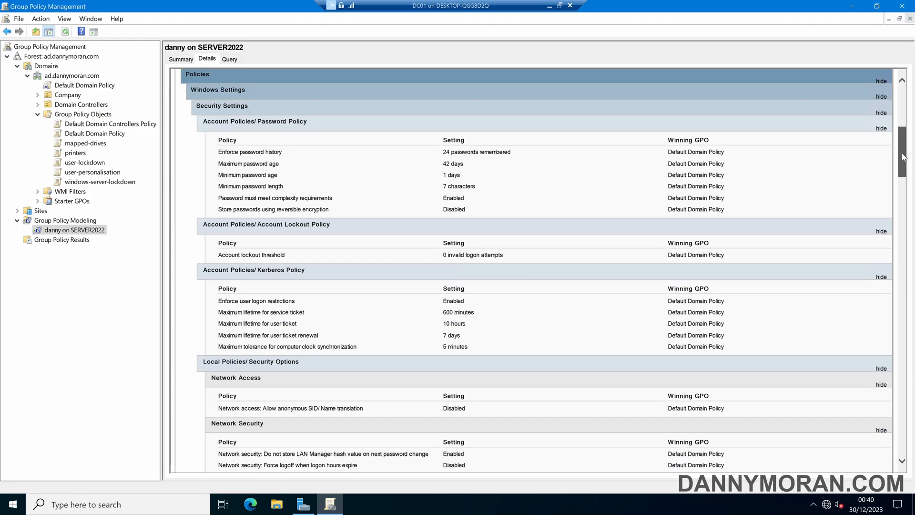
Review the Query criteria: AD\danny, AD\SERVER2022, London site, all WMI filters.
scroll("down", 3)
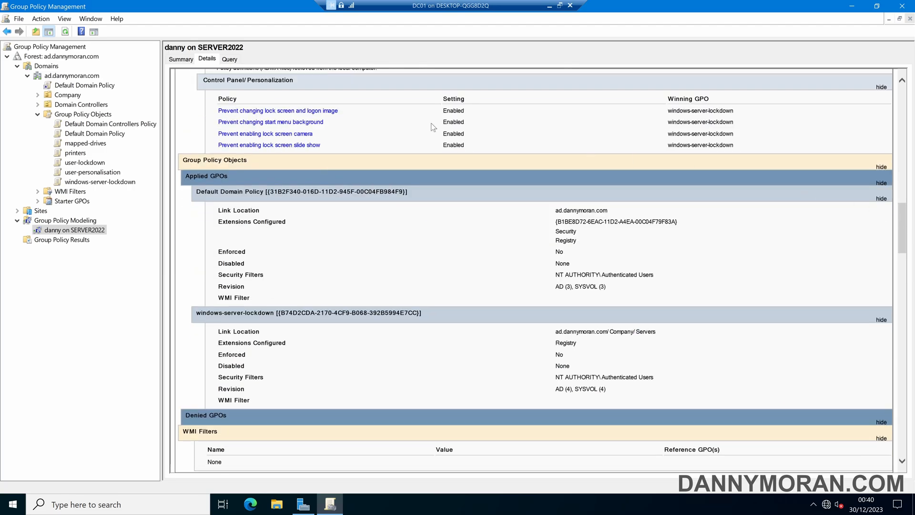
left_click(229, 59)
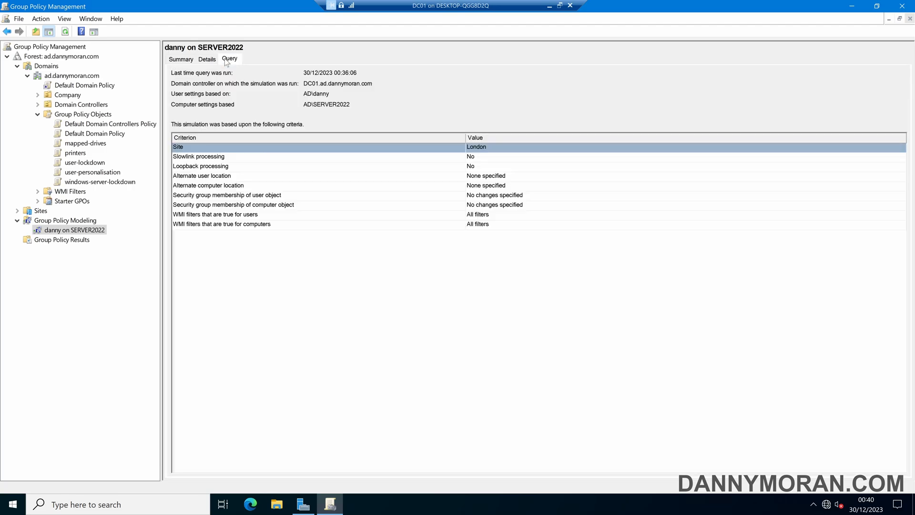
mouse_move(353, 234)
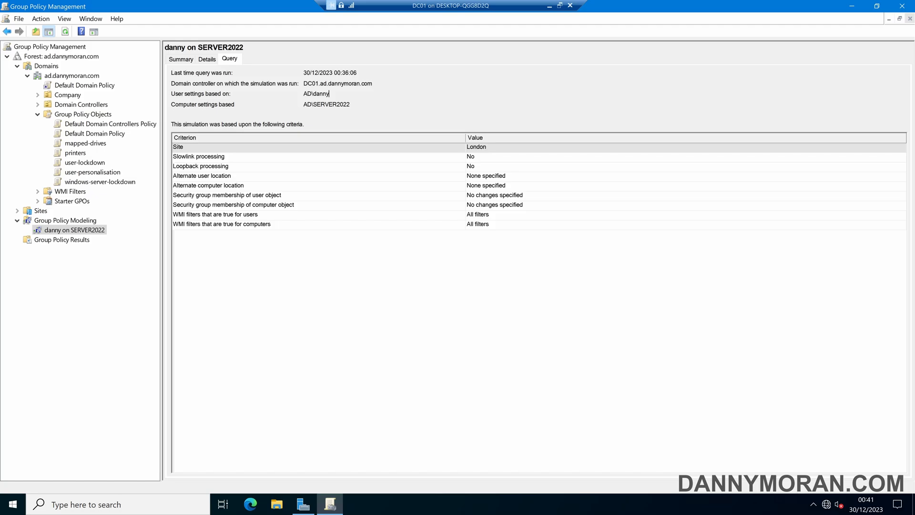
double_click(325, 104)
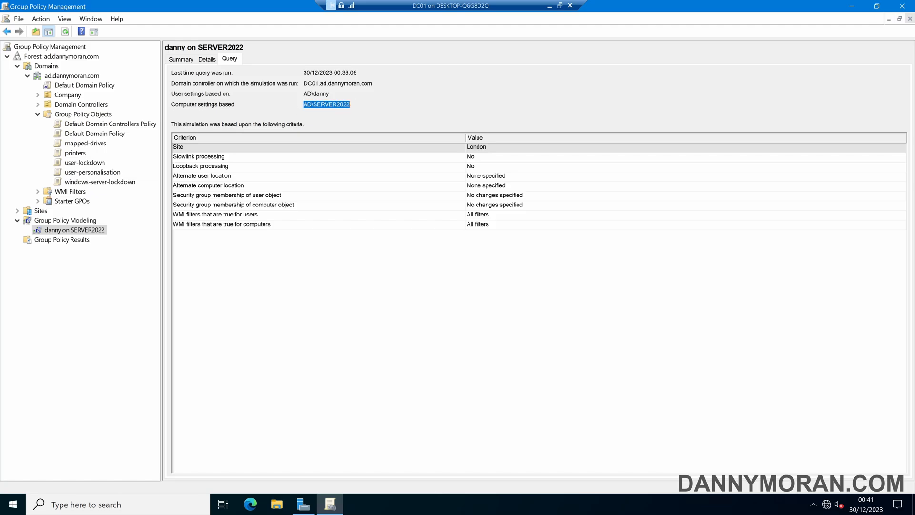
left_click(327, 104)
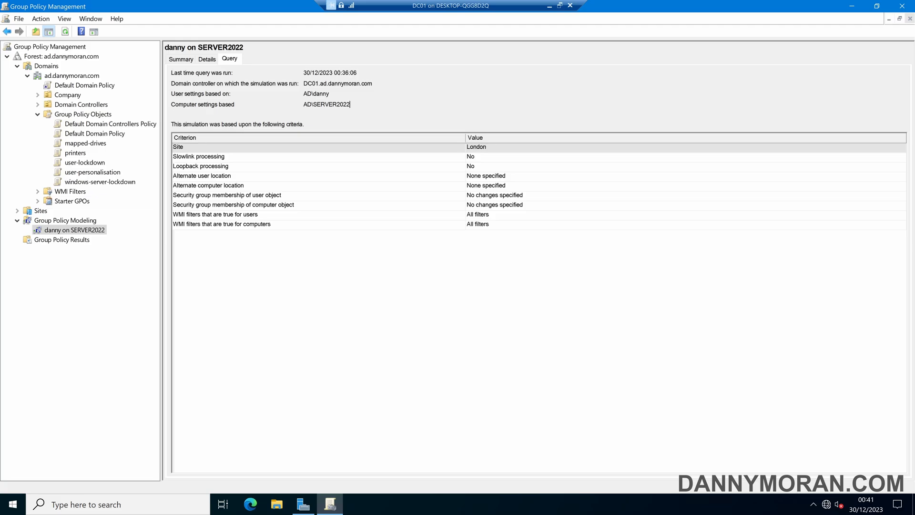
mouse_move(128, 218)
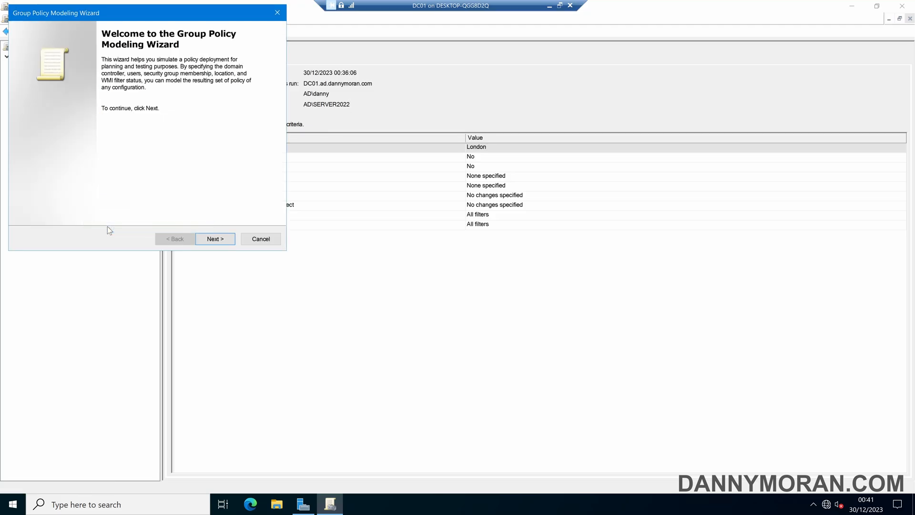
Begin a new simulation on any domain controller with the Company Users OU as user container.
left_click(214, 239)
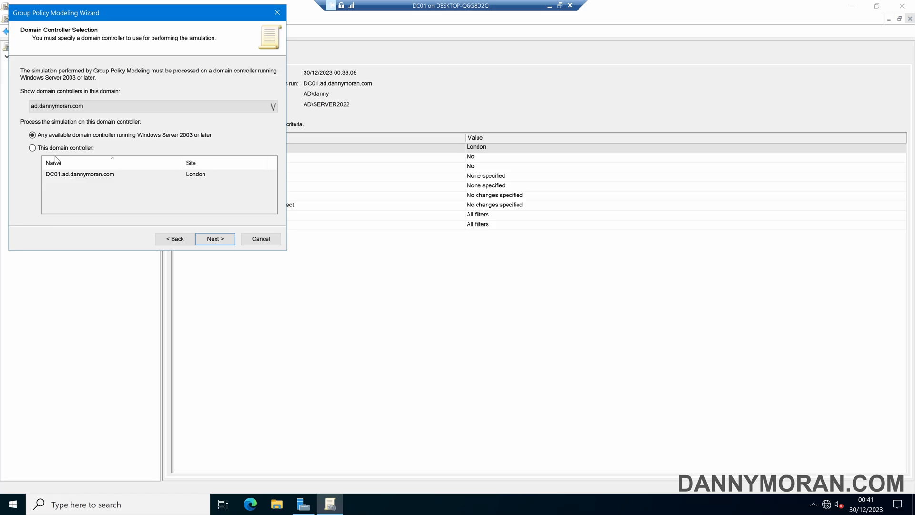
left_click(215, 239)
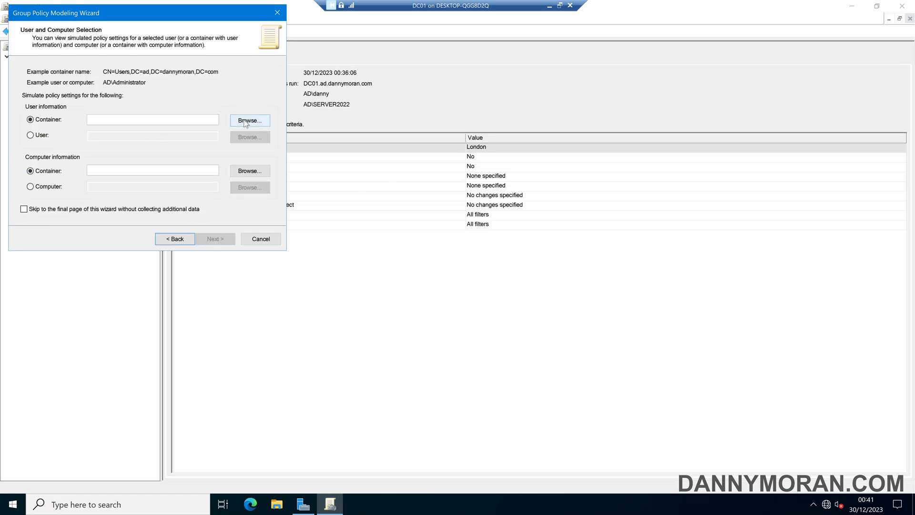
left_click(249, 120)
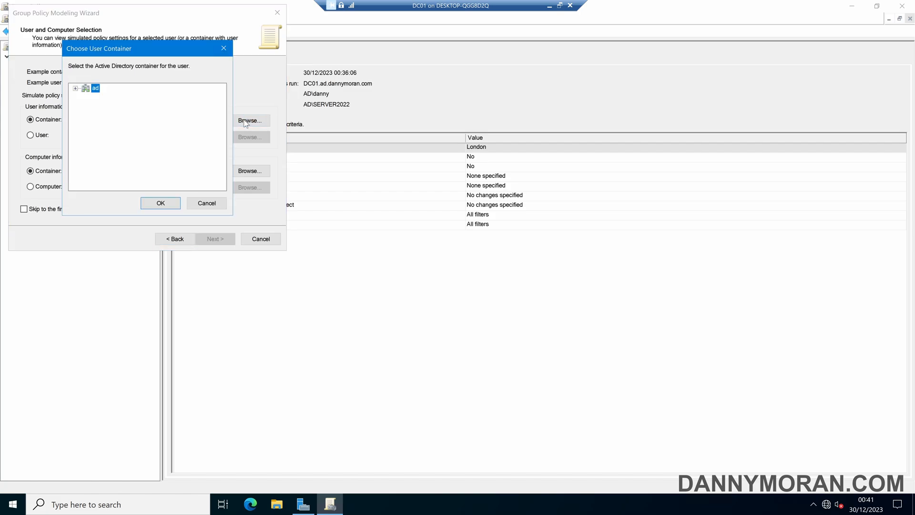
left_click(75, 88)
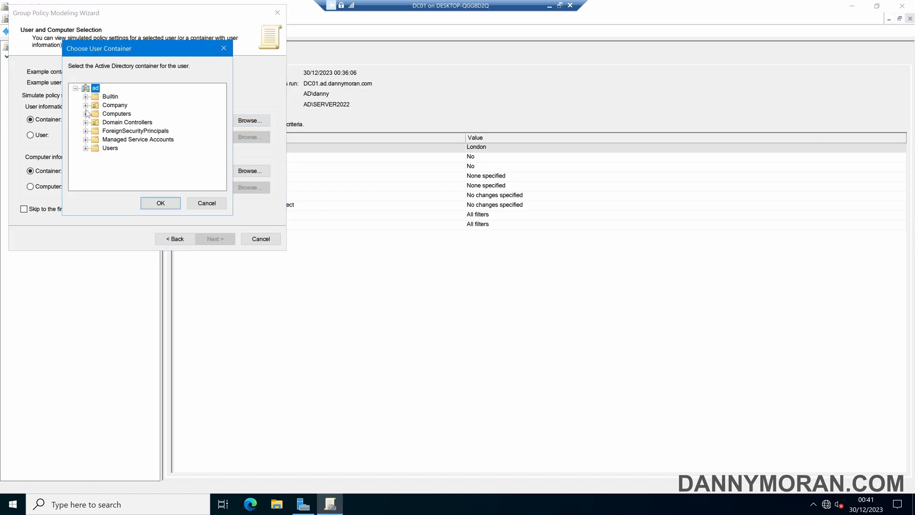
left_click(86, 105)
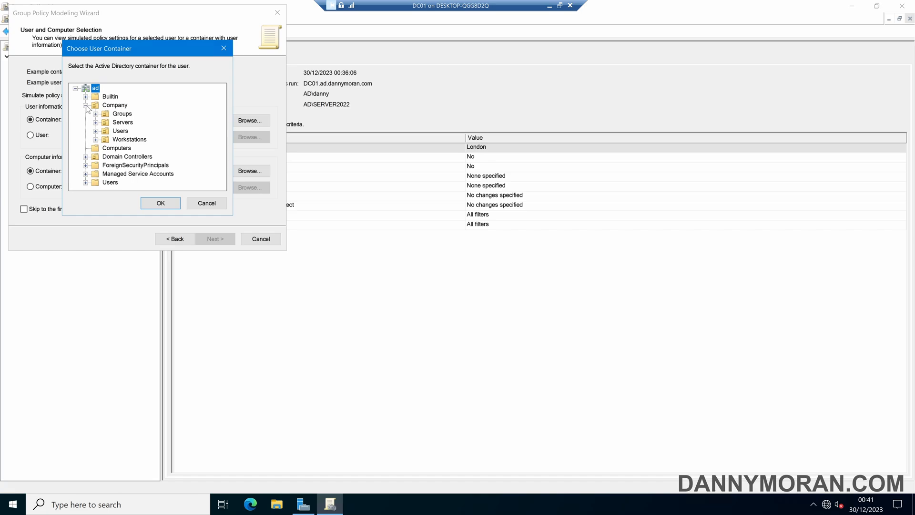
left_click(120, 131)
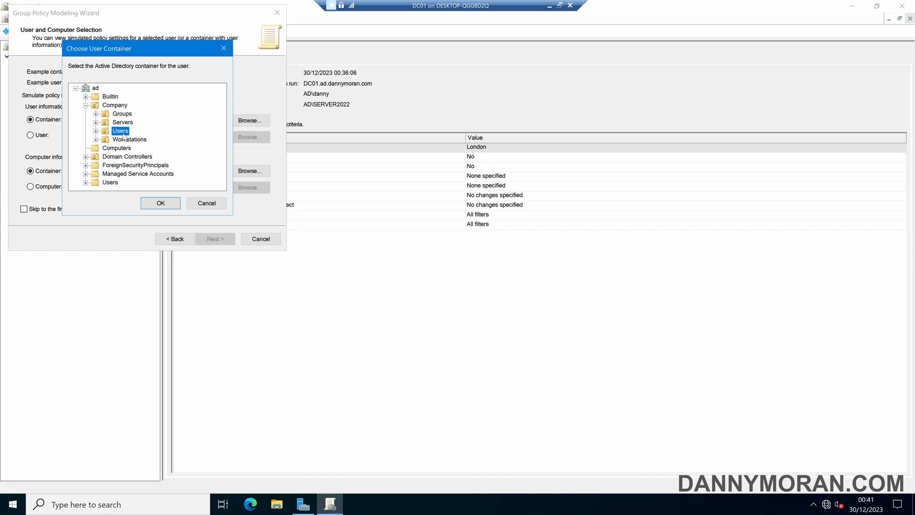
left_click(160, 203)
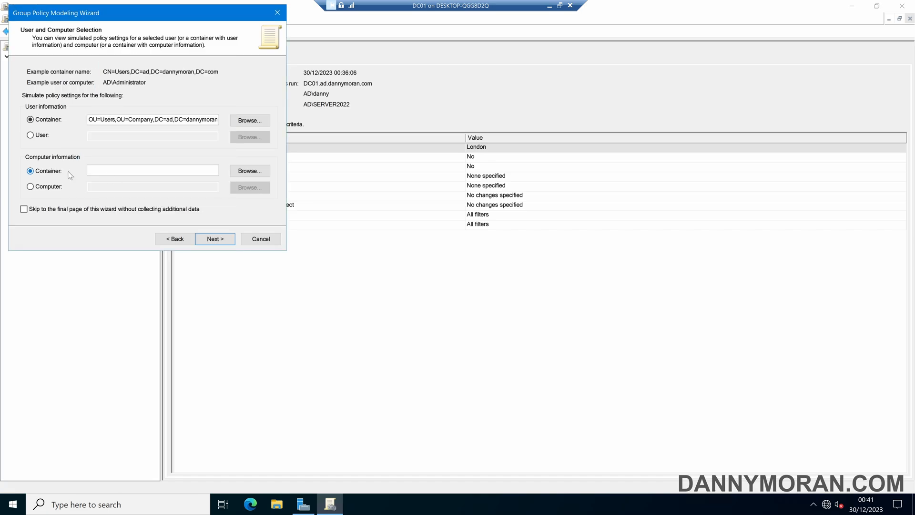
Set the computer container to the Workstations OU under Company.
left_click(250, 171)
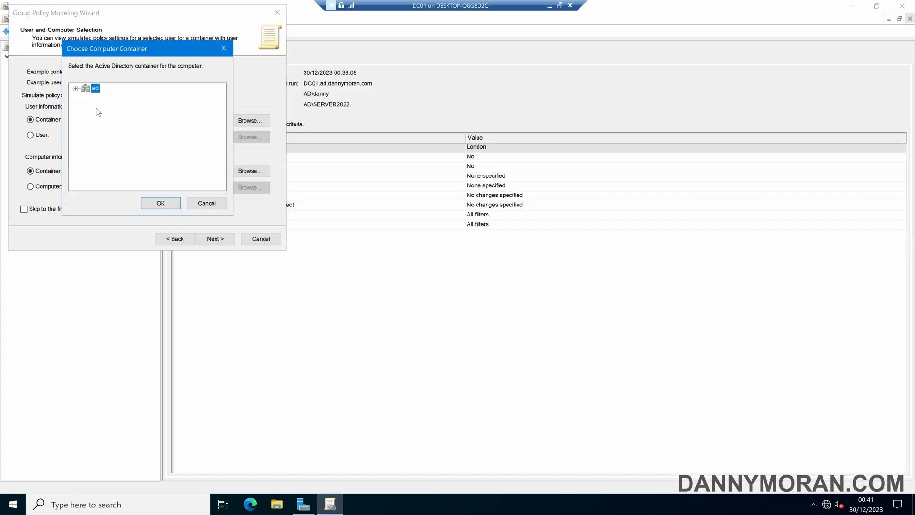
left_click(76, 88)
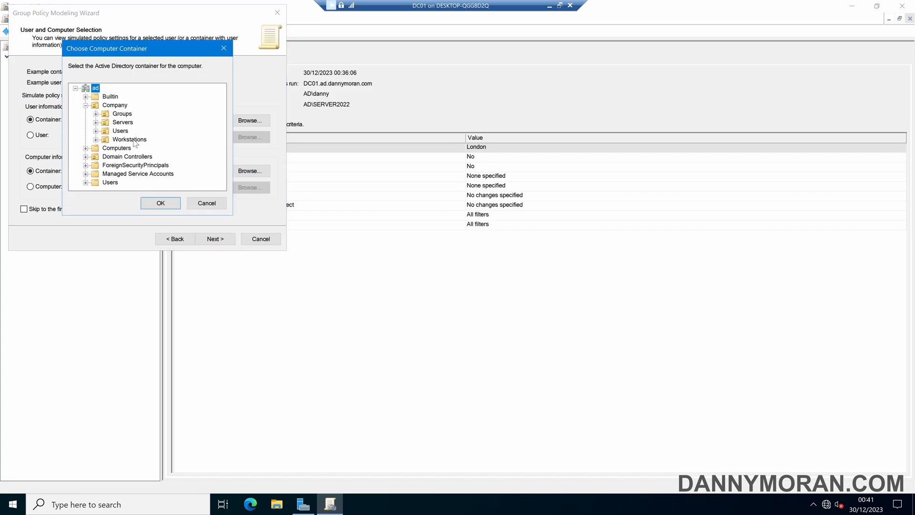
left_click(129, 138)
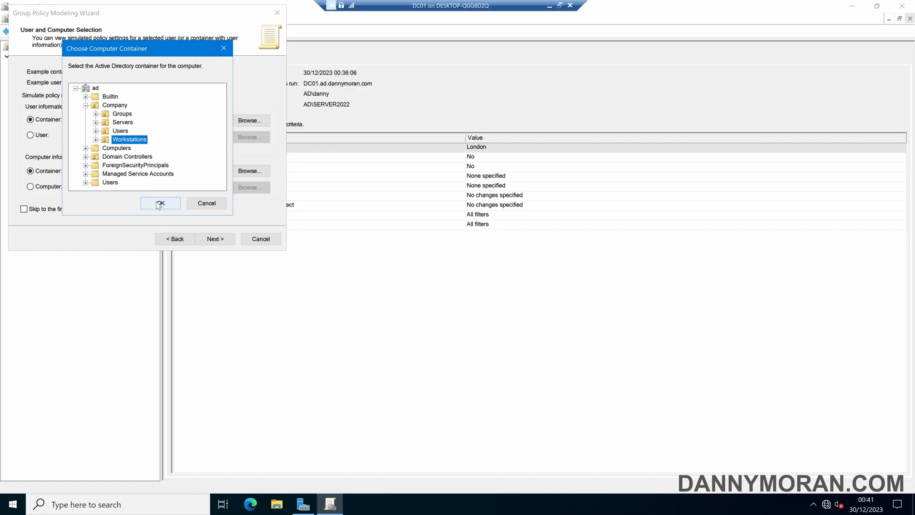
left_click(160, 202)
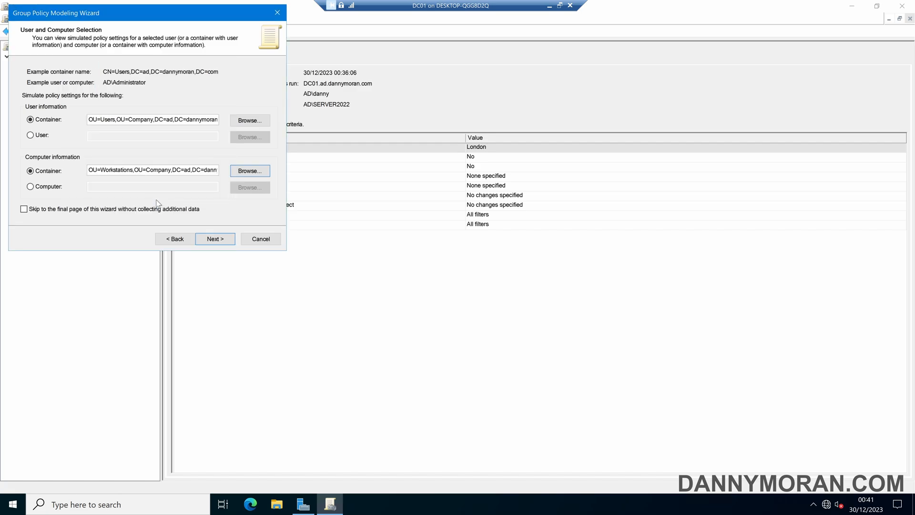
mouse_move(112, 182)
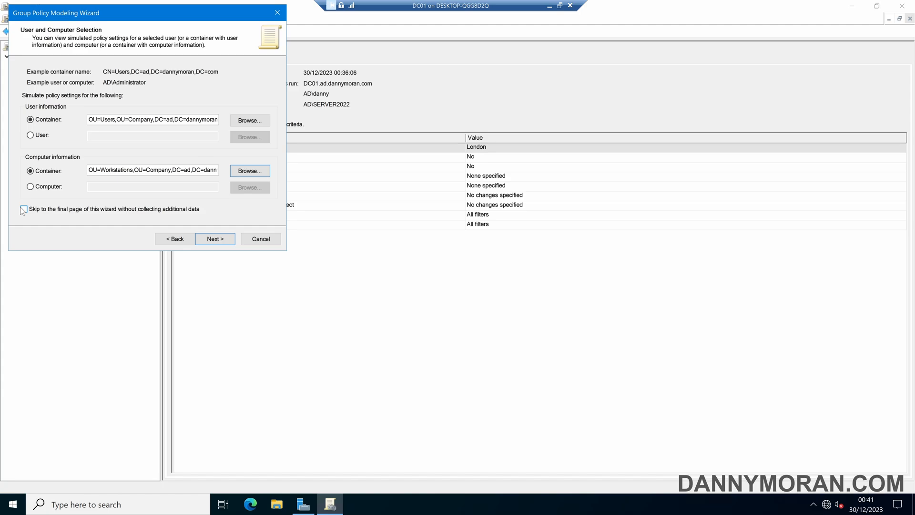
Skip the remaining optional wizard pages and proceed to the summary of selections.
left_click(24, 209)
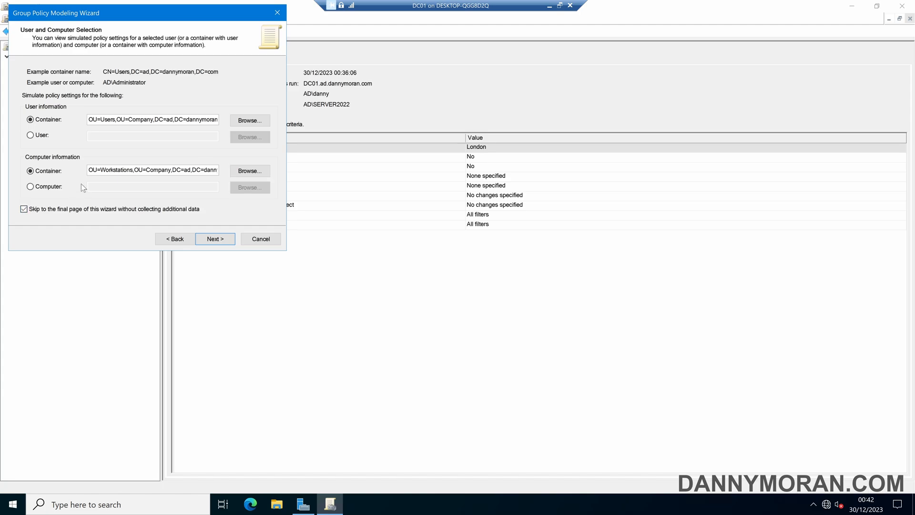
mouse_move(294, 196)
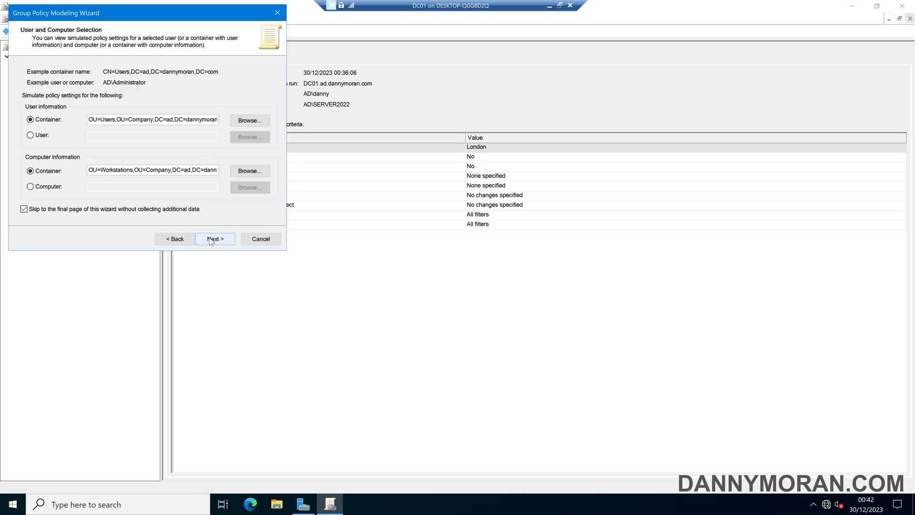
left_click(215, 238)
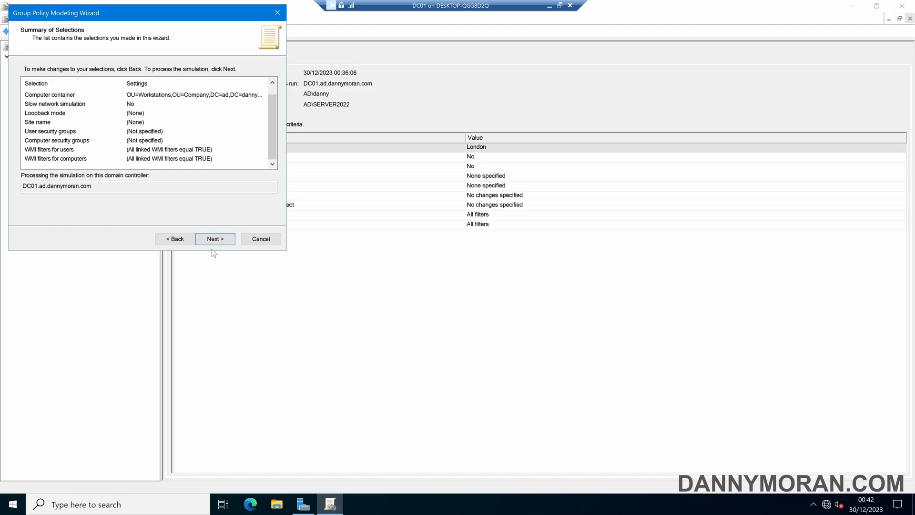
mouse_move(215, 239)
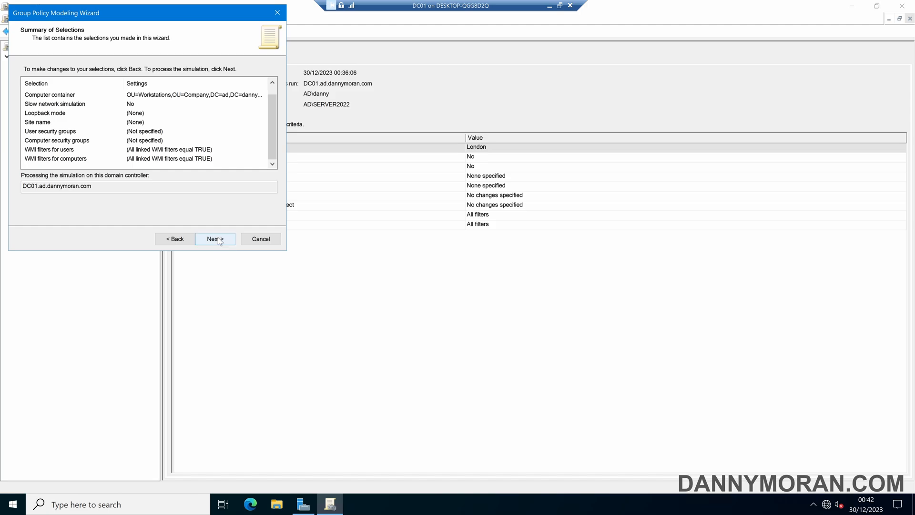
Run the simulation and finish, creating the Users on Workstations modeling result.
left_click(215, 239)
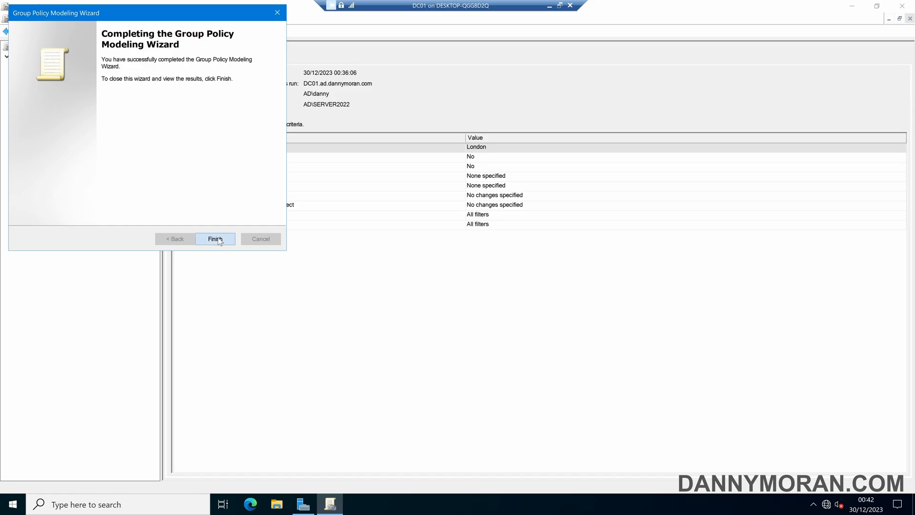
left_click(215, 239)
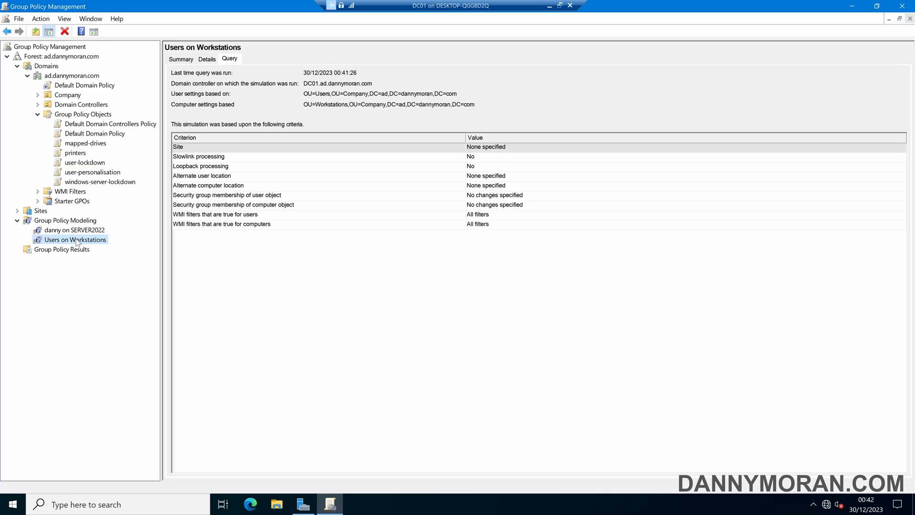
mouse_move(199, 132)
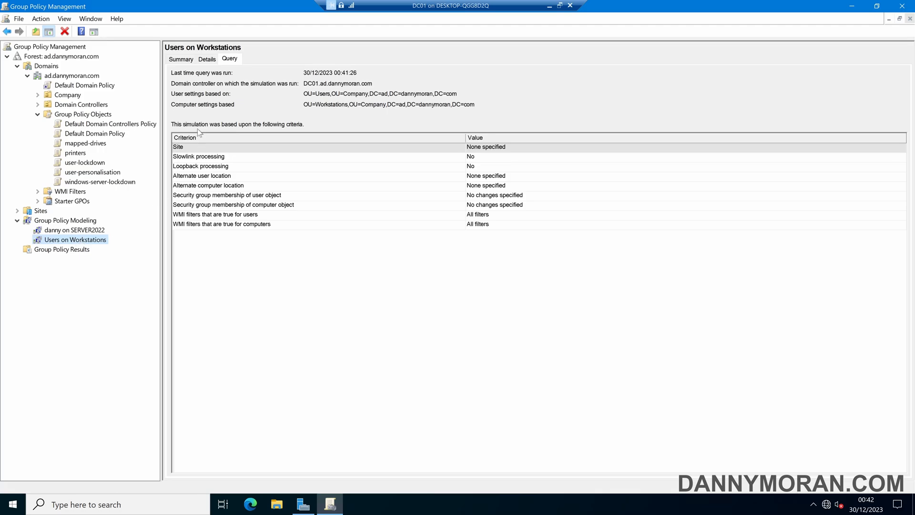
Review the Users on Workstations summary report, then return to the modeling results list.
left_click(180, 58)
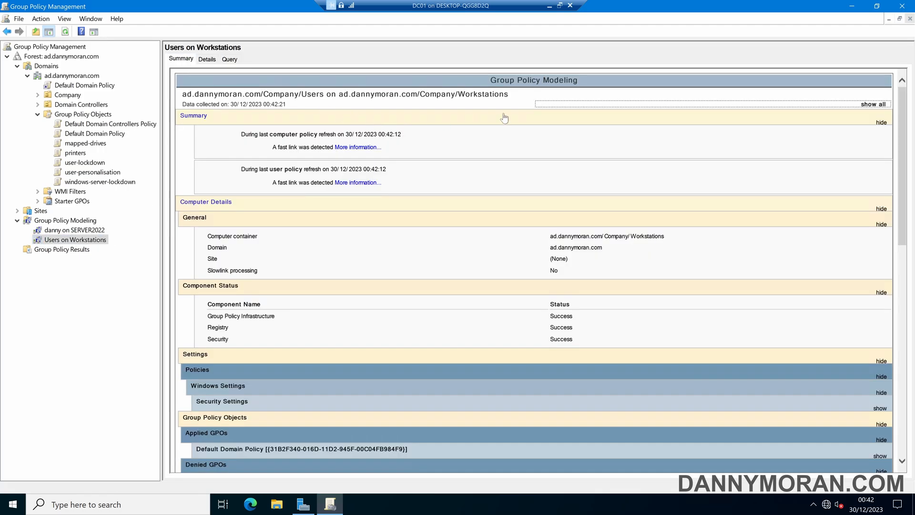
scroll("down", 3)
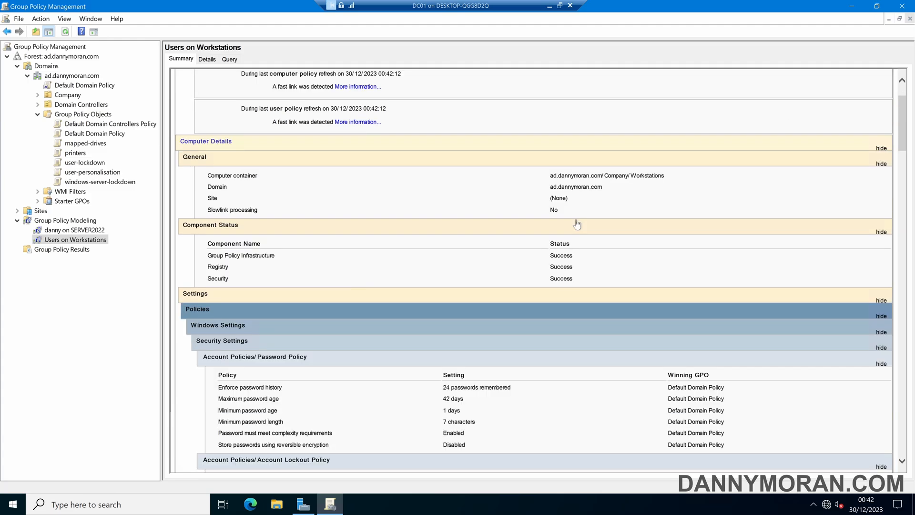
scroll("down", 3)
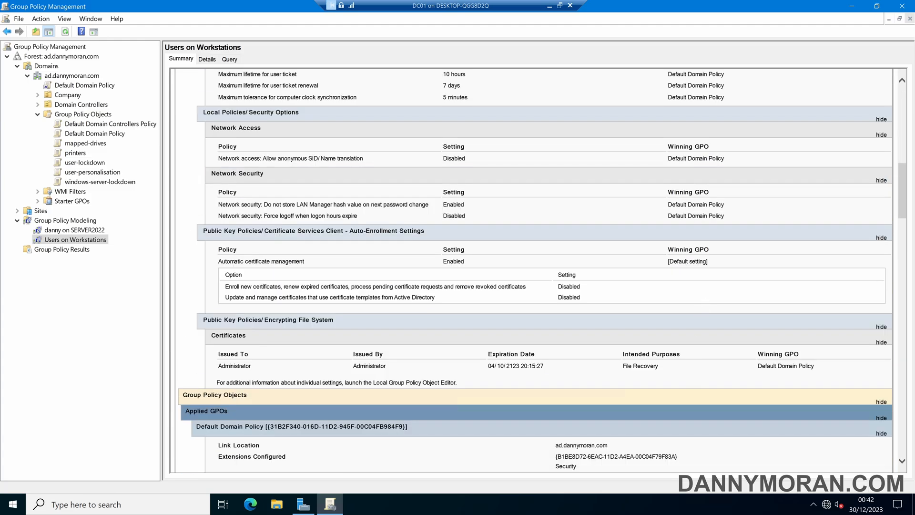
scroll("down", 3)
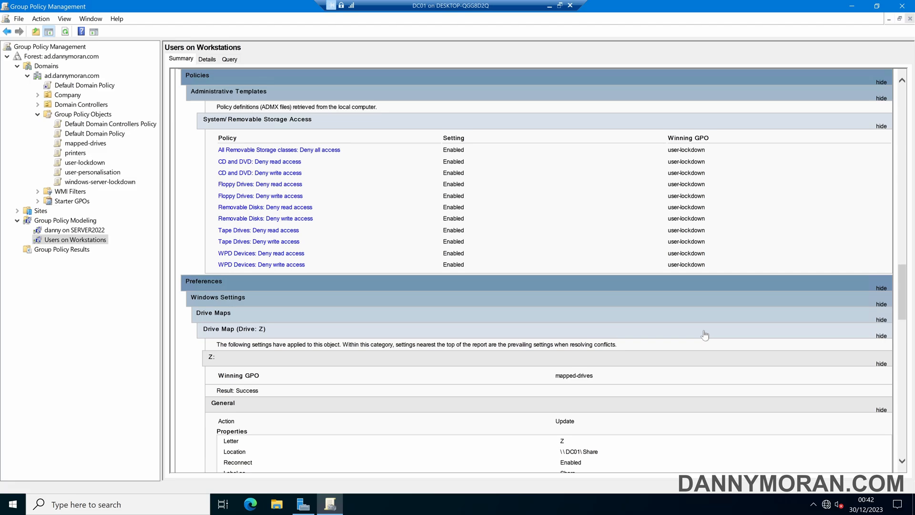
scroll("down", 3)
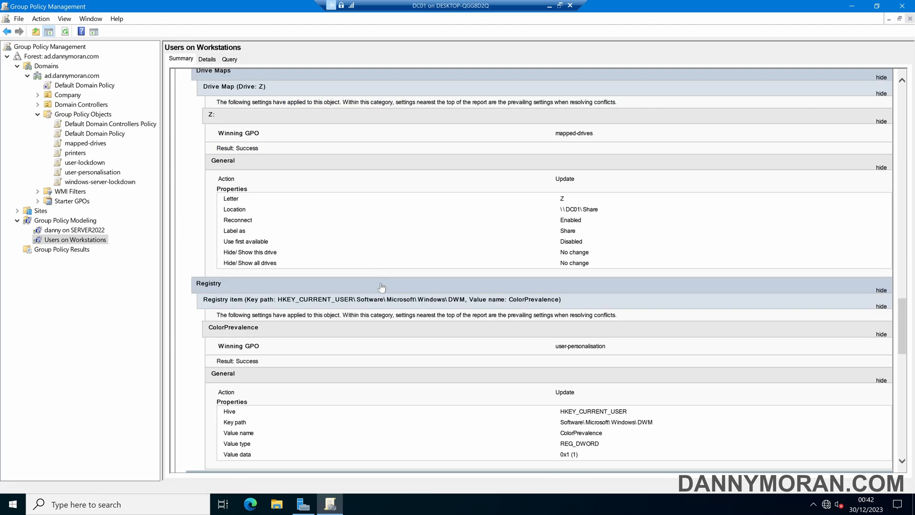
mouse_move(383, 290)
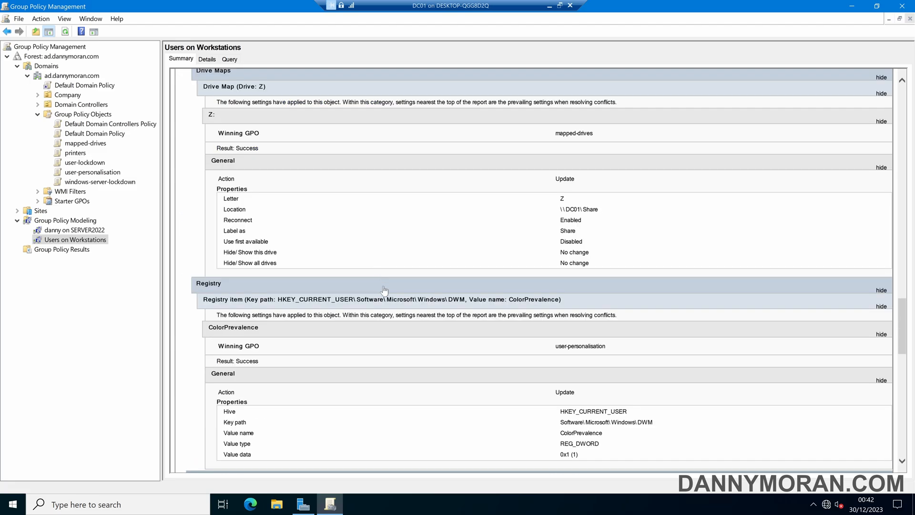
left_click(64, 220)
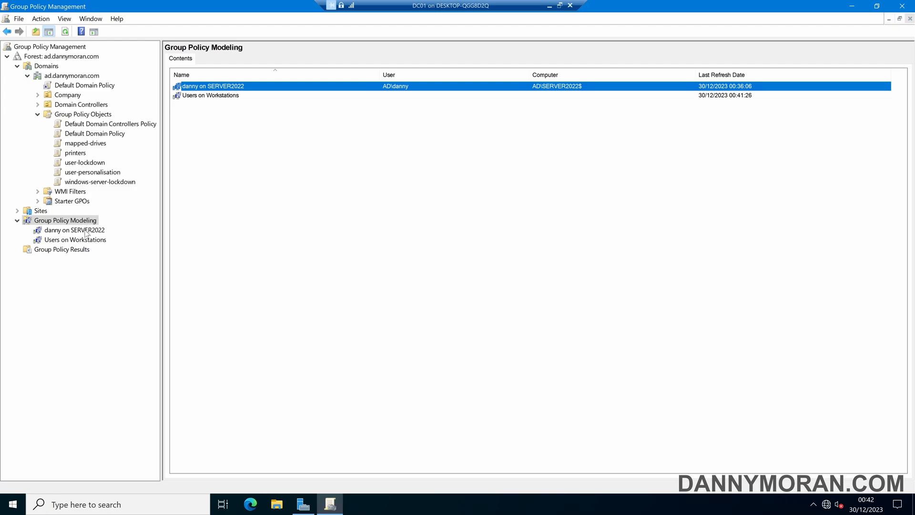
mouse_move(99, 246)
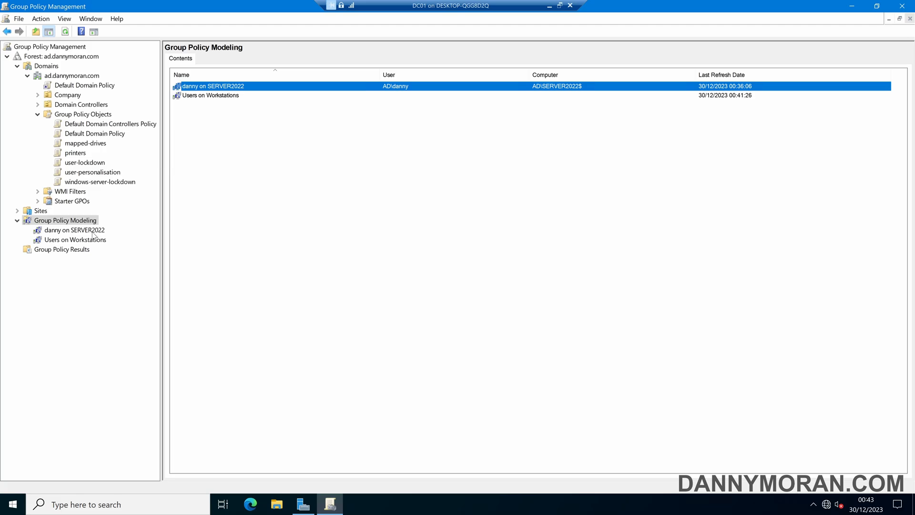
Show the danny on SERVER2022 modeling report from the tree.
left_click(73, 229)
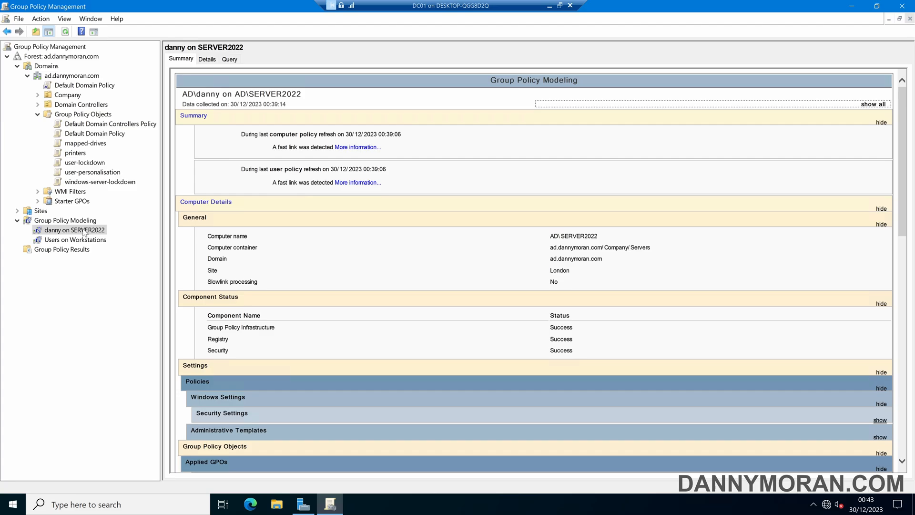
Rerun the danny on SERVER2022 query and view its updated 00:43 refresh date in the results list.
right_click(75, 229)
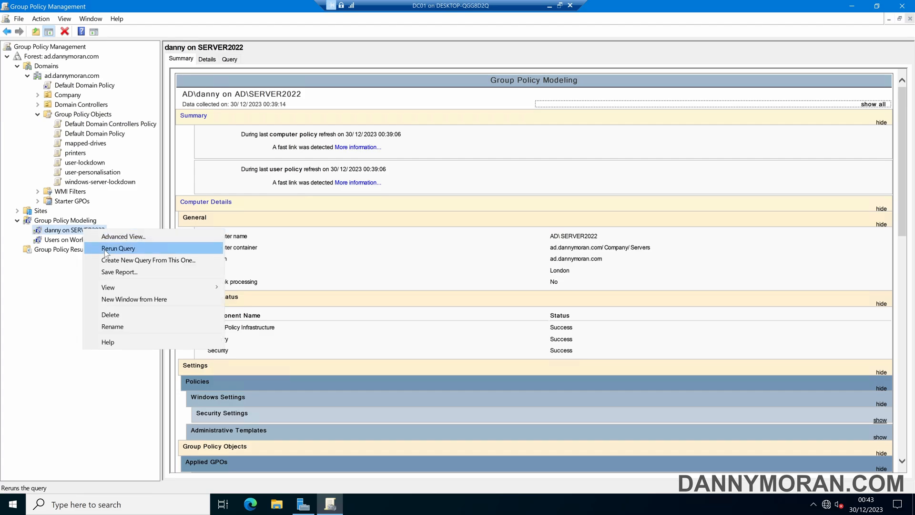
left_click(117, 248)
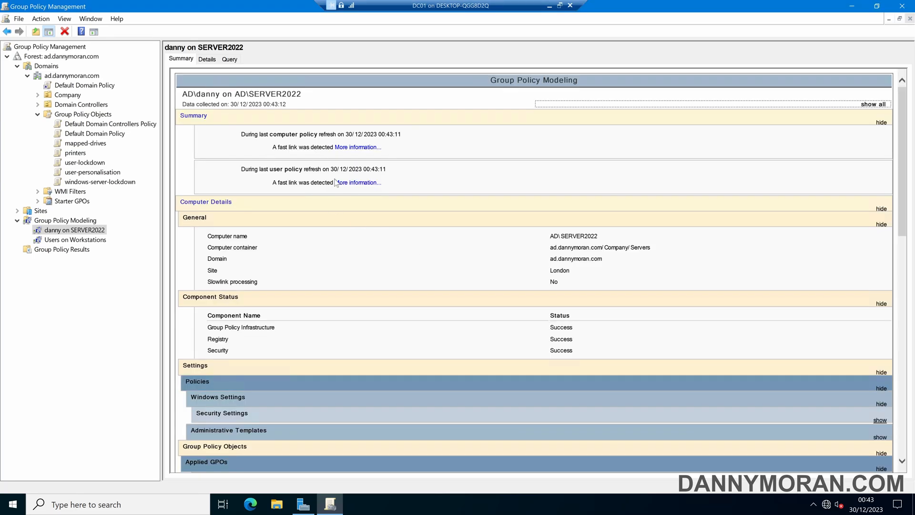
scroll("down", 3)
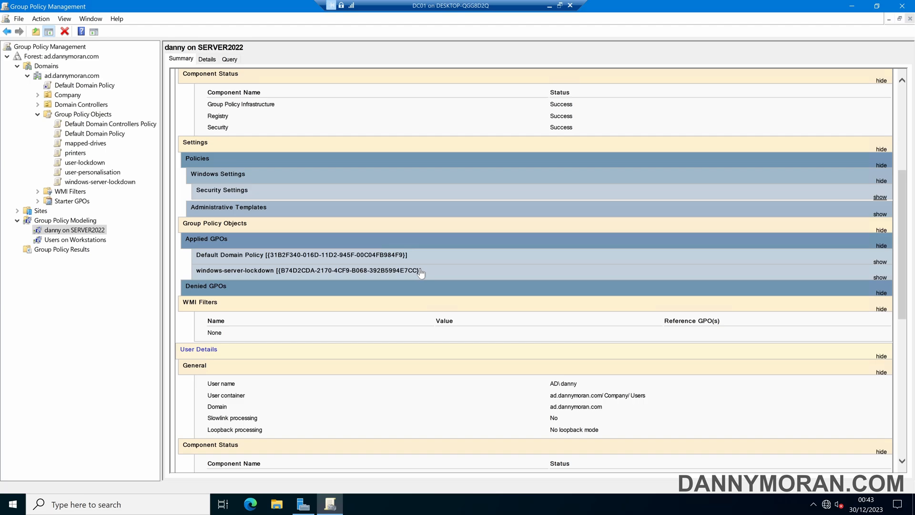
left_click(65, 220)
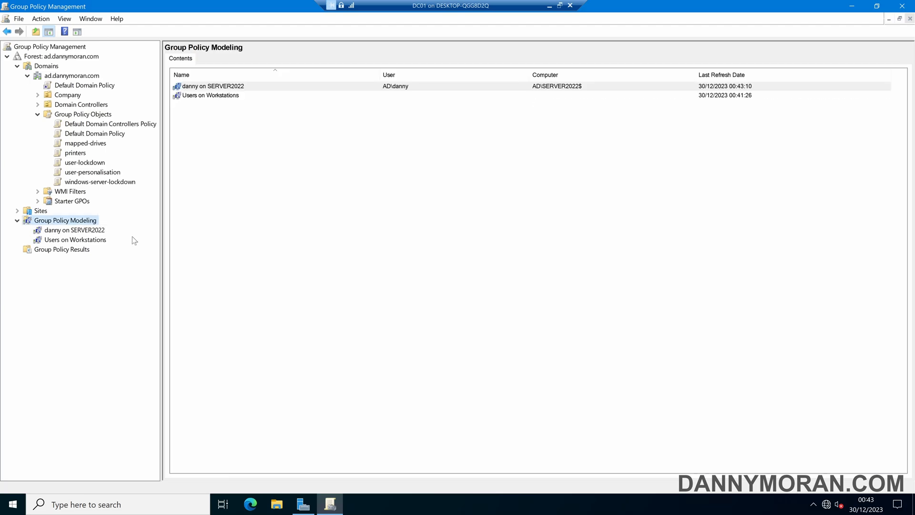
mouse_move(245, 229)
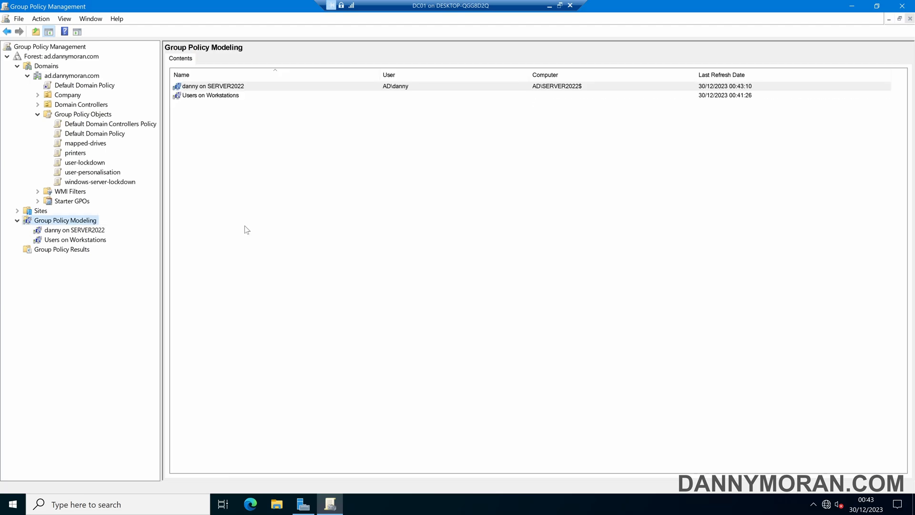